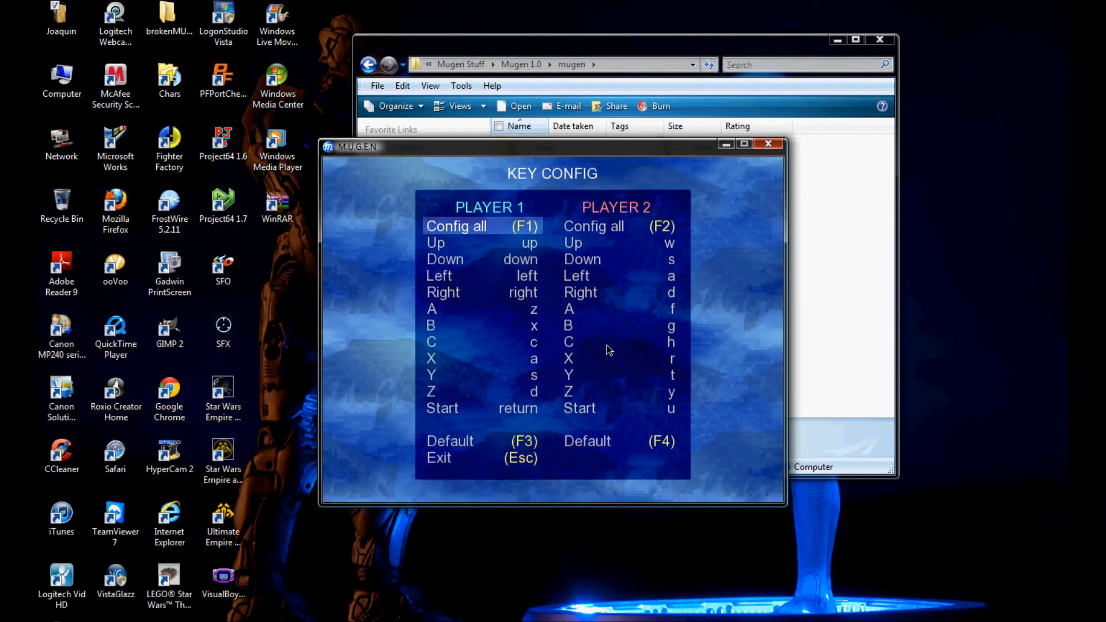
Start Config all for Player 2's keys in MUGEN's Key Config and leave it.
{"action": "left_click", "coordinate": [615, 226]}
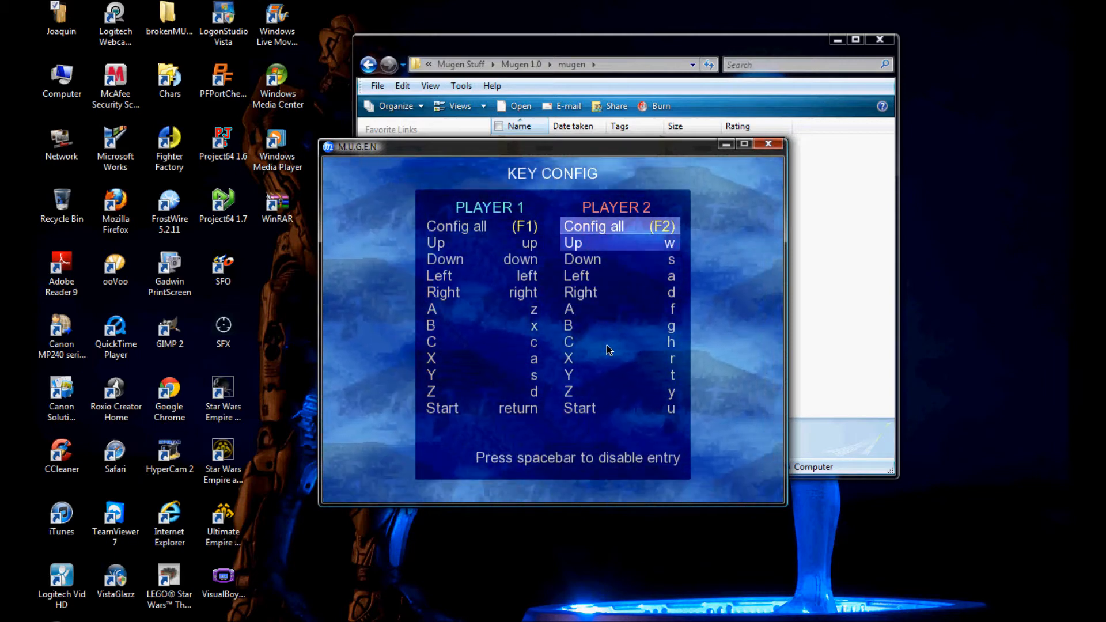
{"action": "key", "text": "space"}
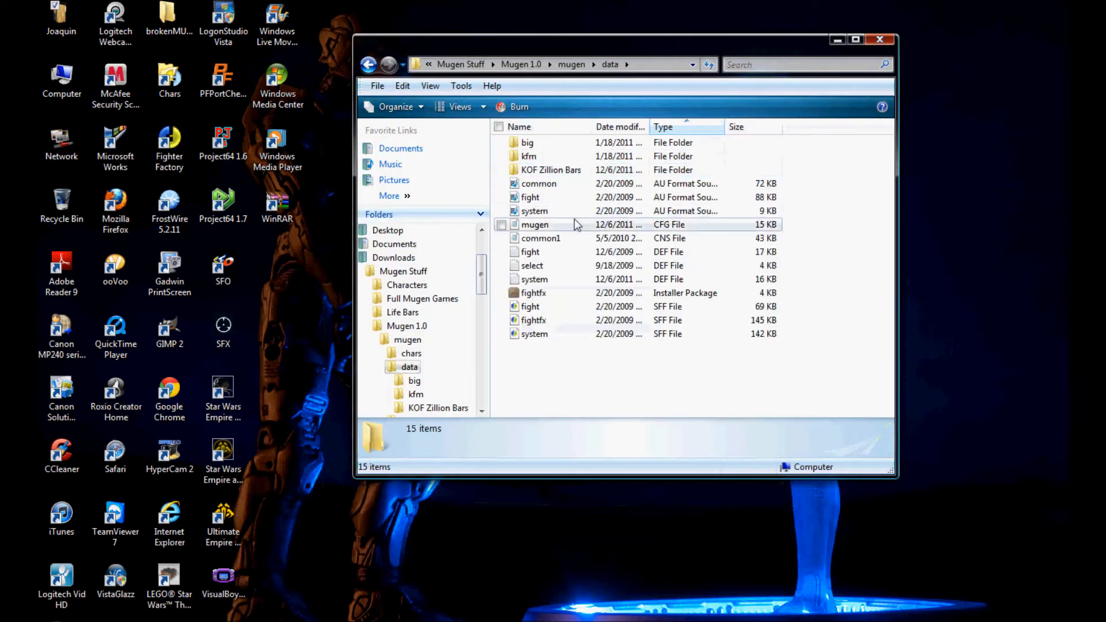
Open fight.def in Notepad and scroll to the [Powerbar] section.
{"action": "double_click", "coordinate": [530, 253]}
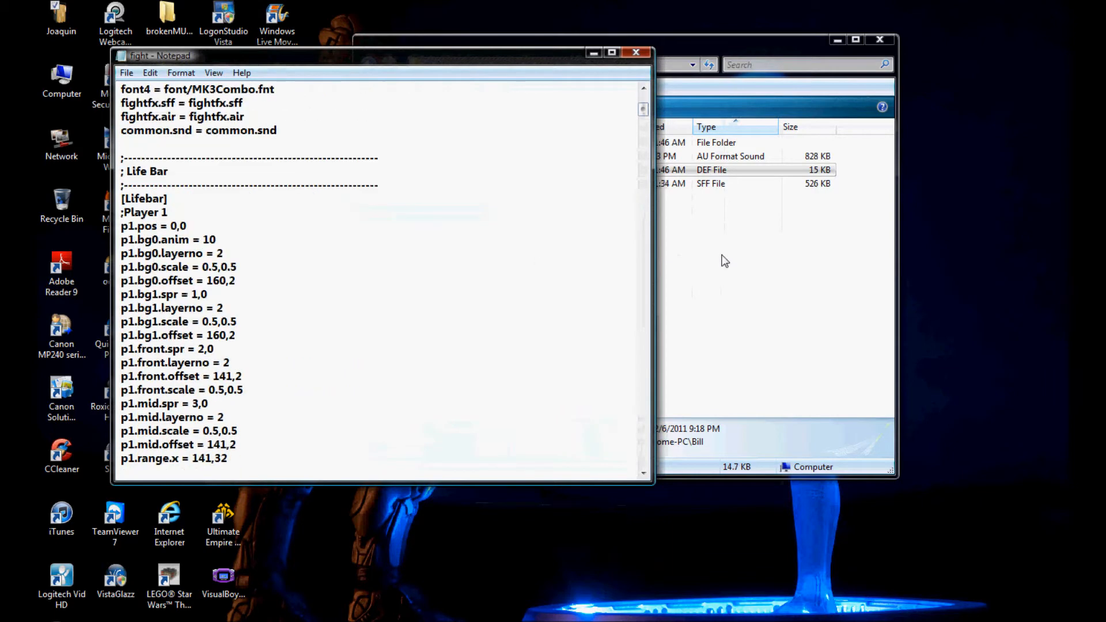
{"action": "scroll", "scroll_direction": "down", "scroll_amount": 3}
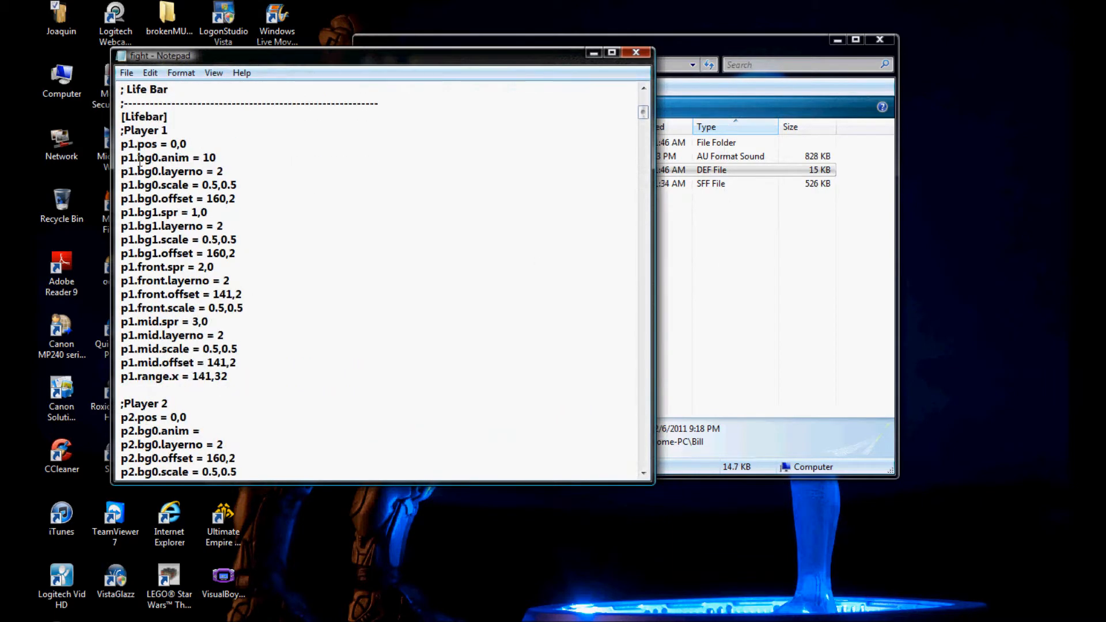
{"action": "scroll", "scroll_direction": "down", "scroll_amount": 3}
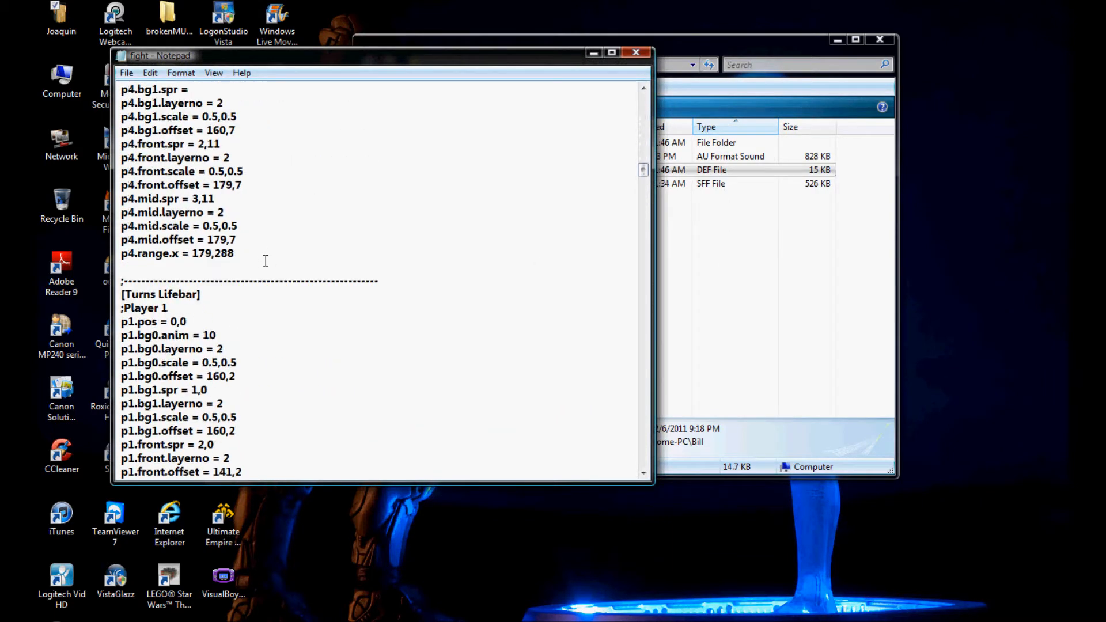
{"action": "scroll", "scroll_direction": "down", "scroll_amount": 3}
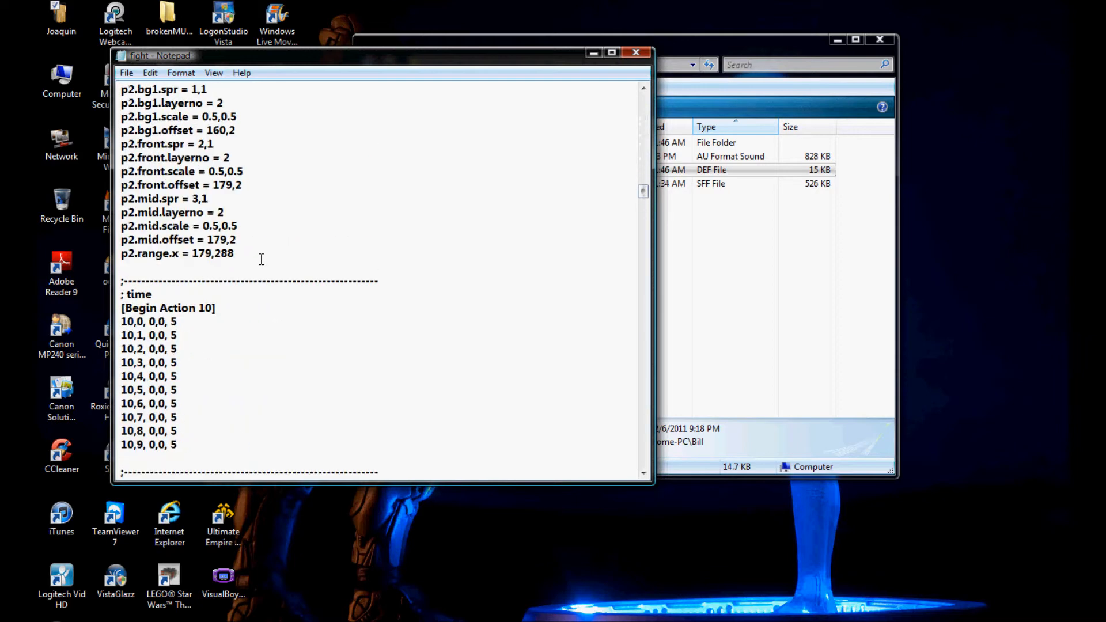
{"action": "scroll", "scroll_direction": "up", "scroll_amount": 3}
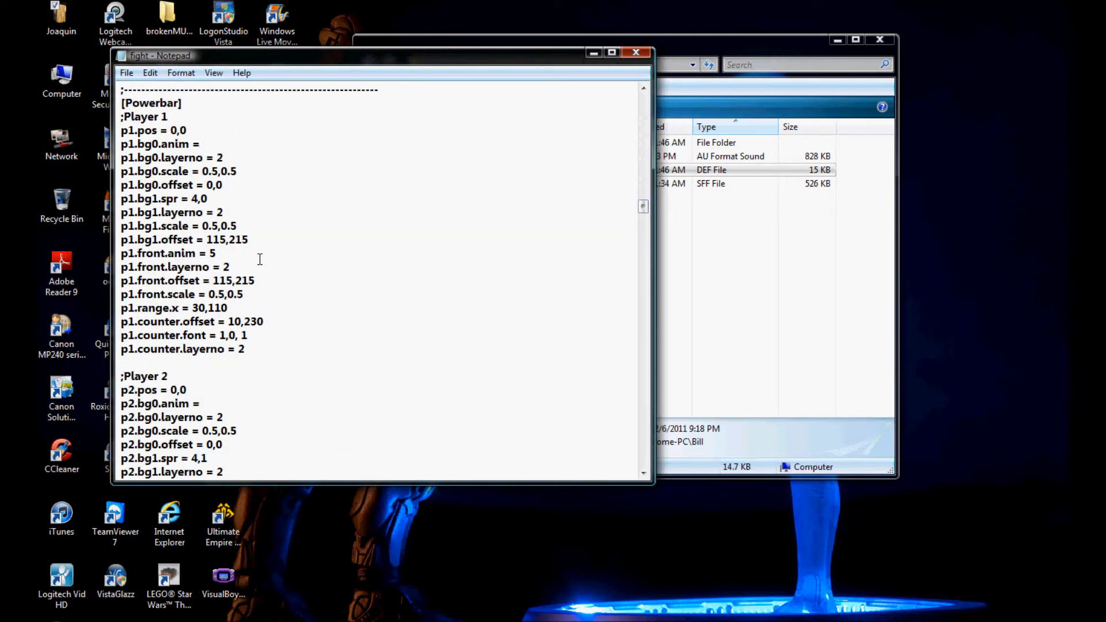
{"action": "scroll", "scroll_direction": "down", "scroll_amount": 3}
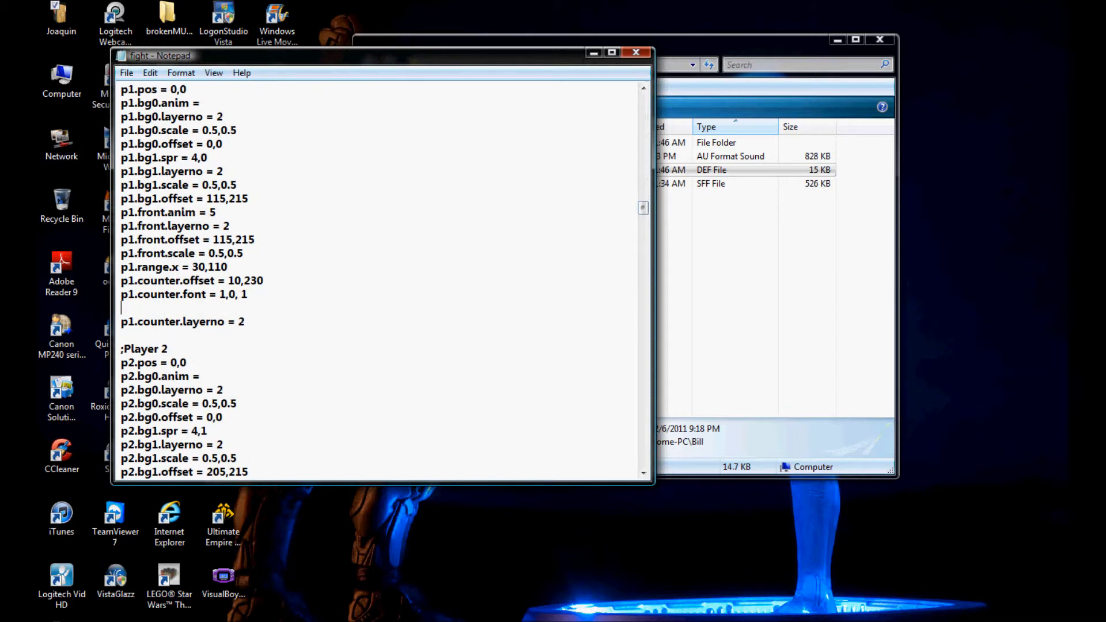
Add p1.counter.scale = 0.5,0.5 under p1.counter.font in [Powerbar].
{"action": "type", "text": "p1.coounter,sc"}
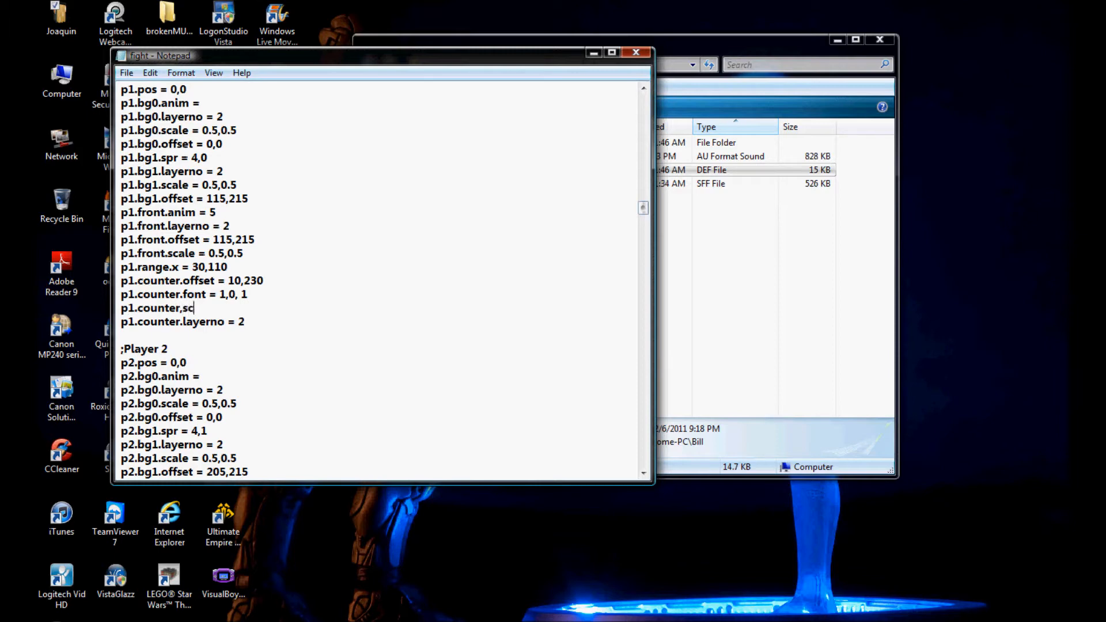
{"action": "type", "text": "akl"}
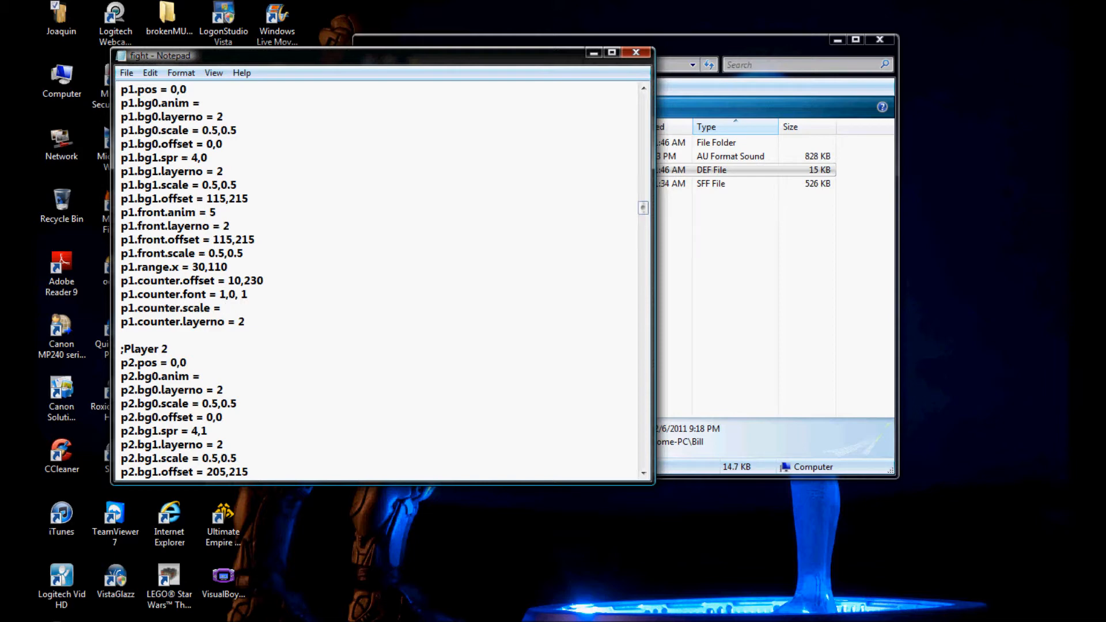
{"action": "type", "text": "0."}
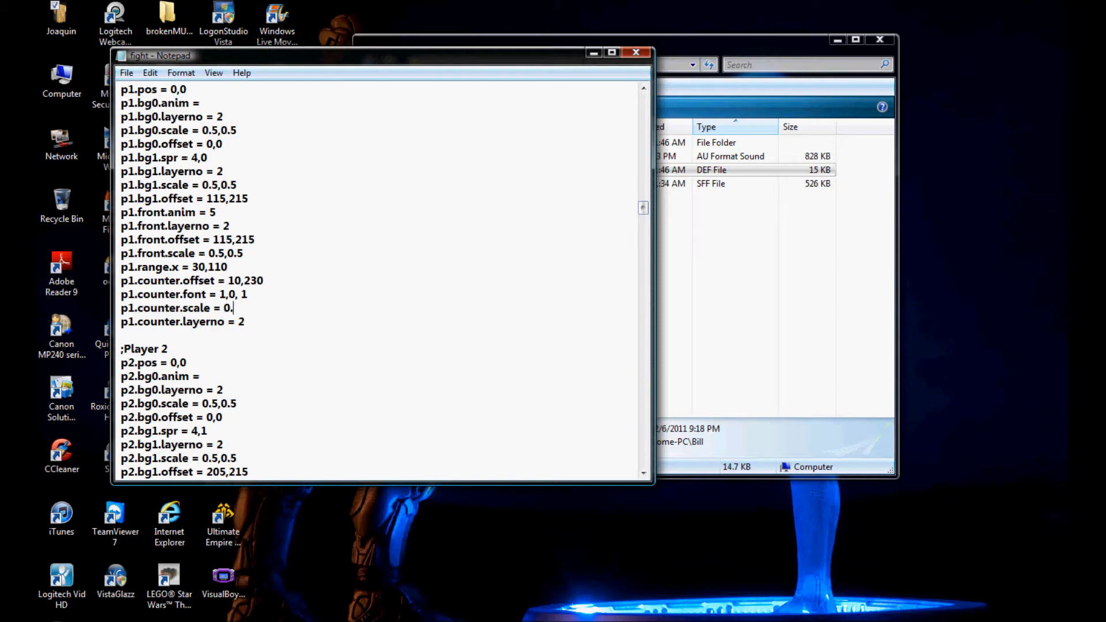
{"action": "scroll", "scroll_direction": "down", "scroll_amount": 3}
{"action": "type", "text": "p2.cou"}
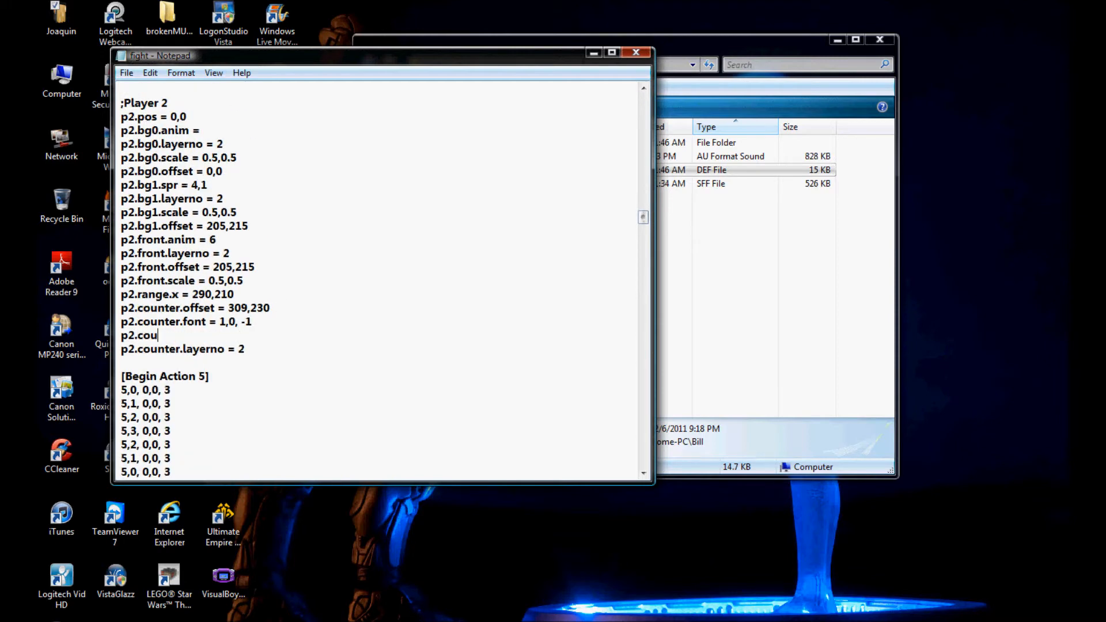
Finish the p2.counter.scale = line and scroll down to the [Name] section.
{"action": "type", "text": "nter.scal"}
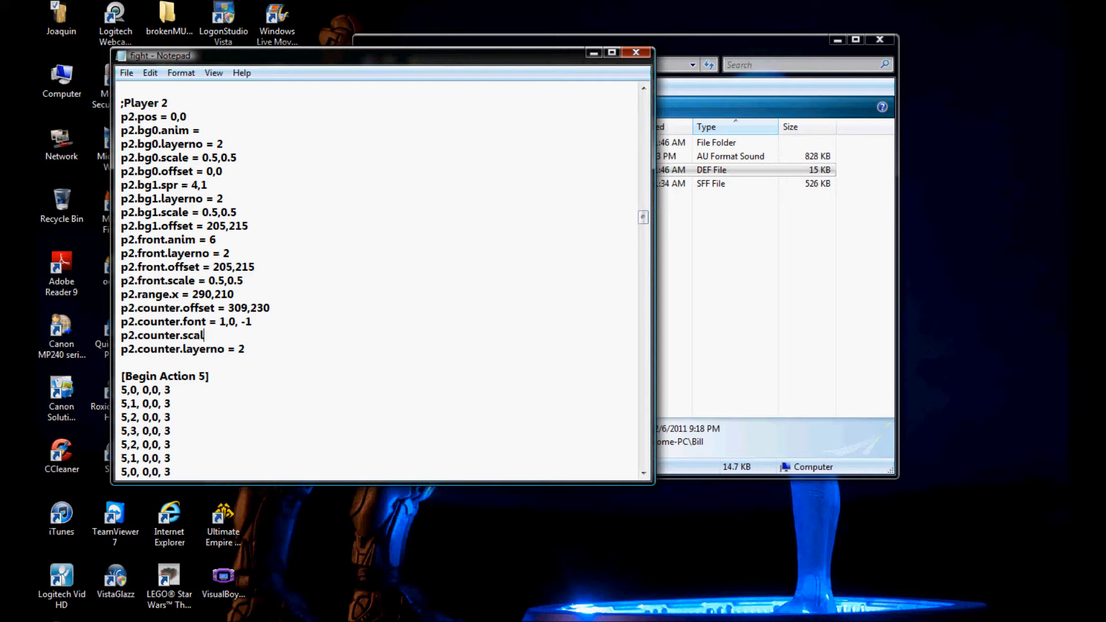
{"action": "type", "text": "e ="}
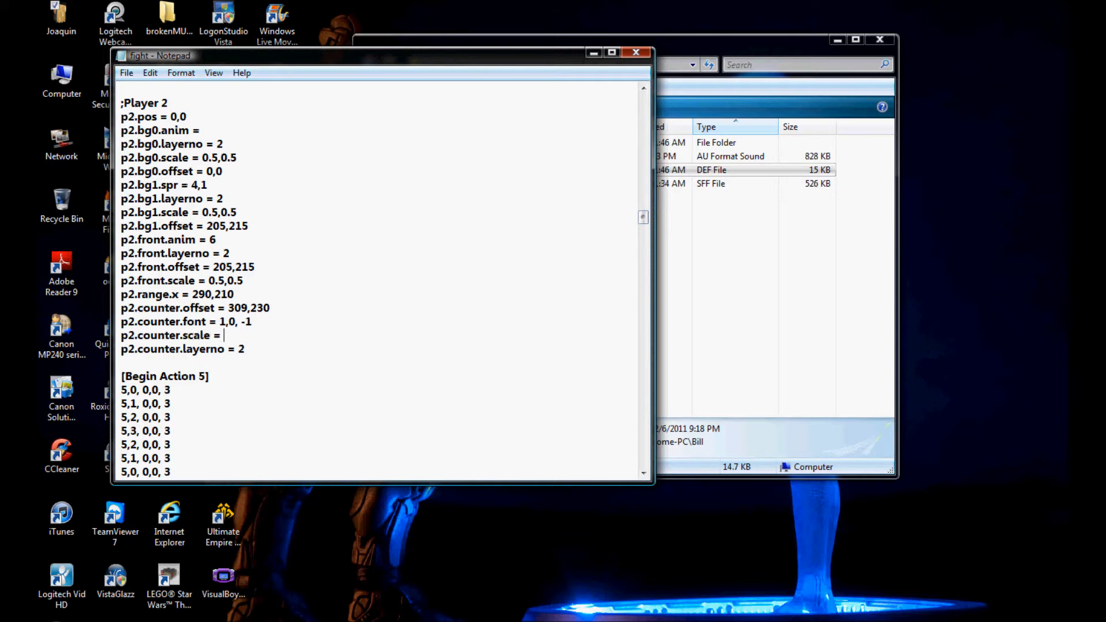
{"action": "scroll", "scroll_direction": "down", "scroll_amount": 3}
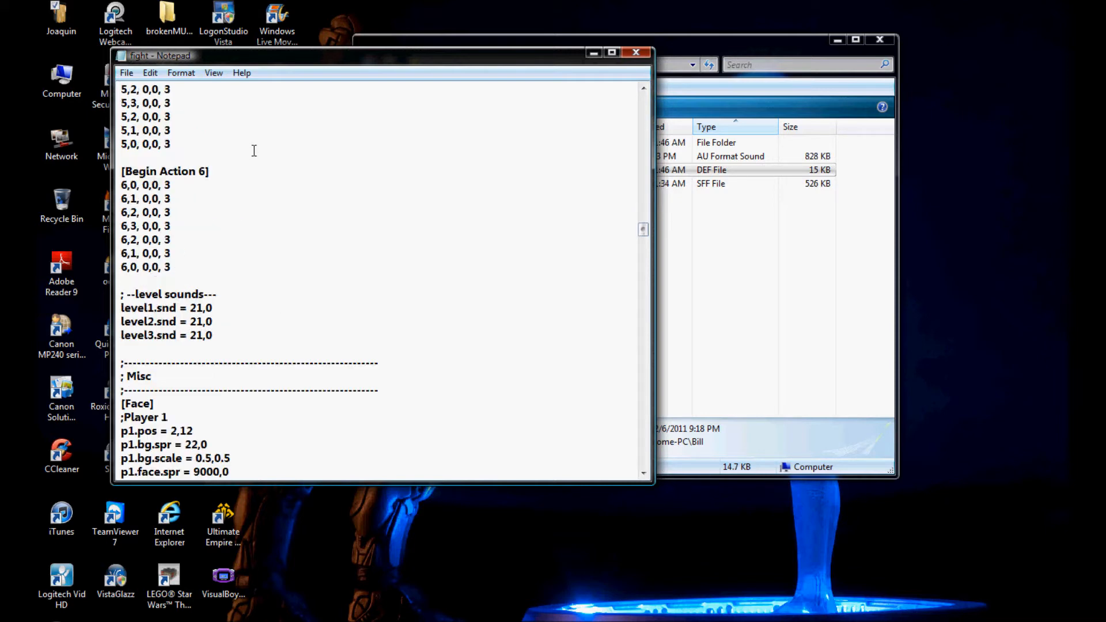
{"action": "scroll", "scroll_direction": "down", "scroll_amount": 3}
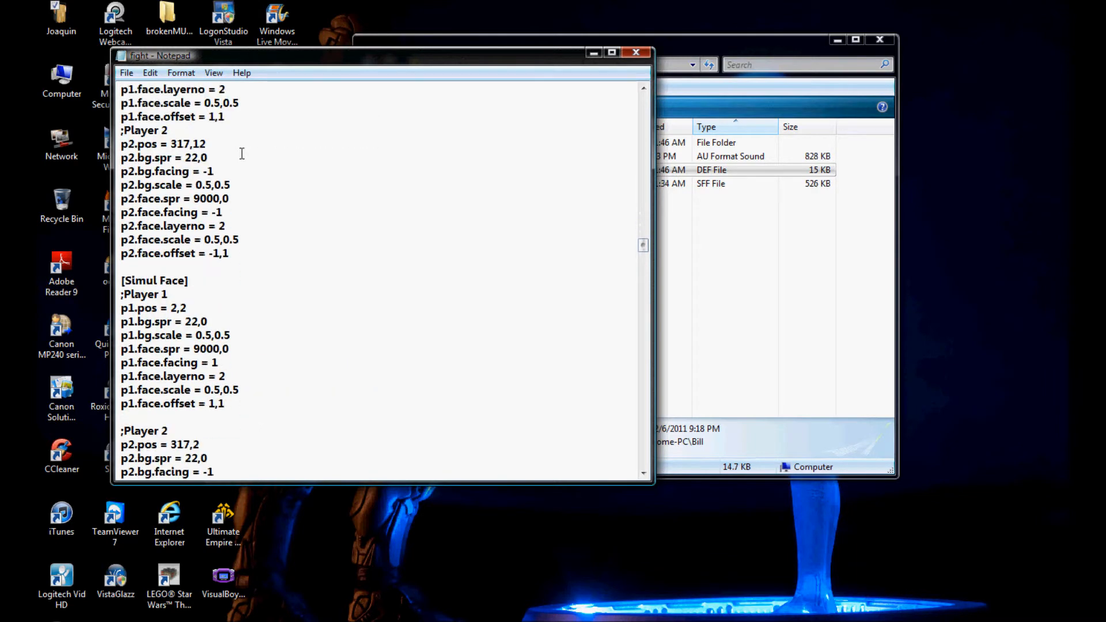
{"action": "scroll", "scroll_direction": "down", "scroll_amount": 3}
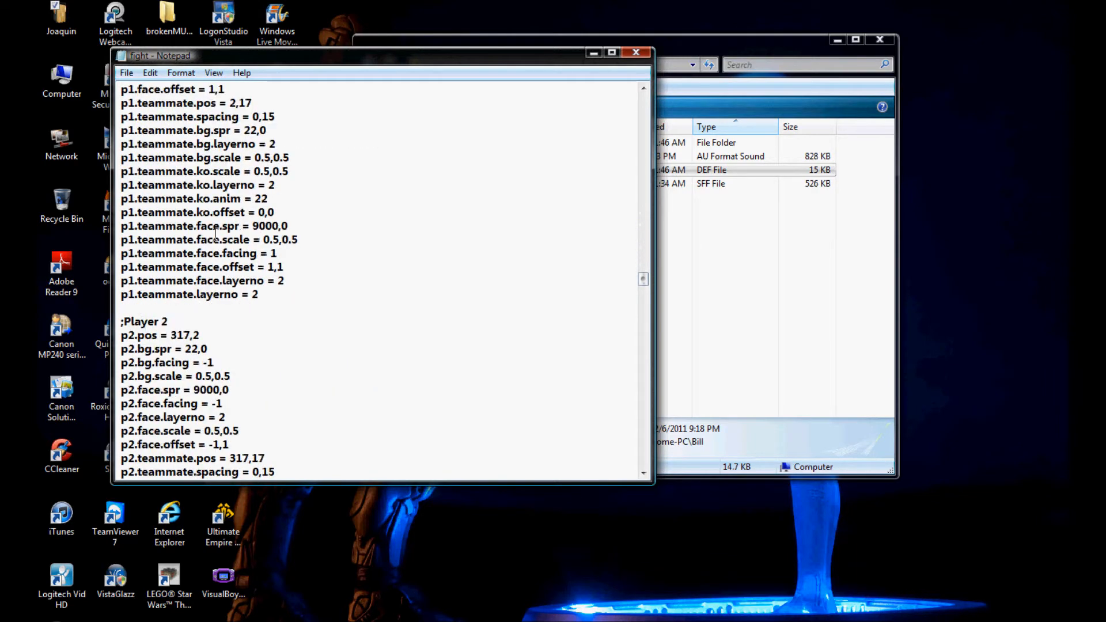
{"action": "scroll", "scroll_direction": "down", "scroll_amount": 3}
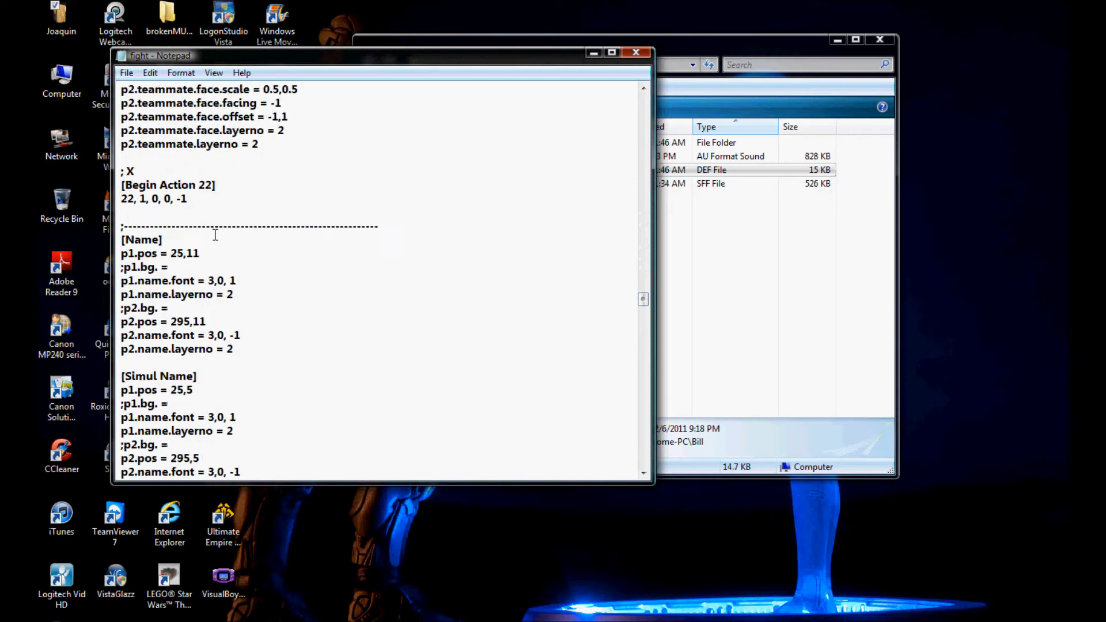
{"action": "scroll", "scroll_direction": "down", "scroll_amount": 3}
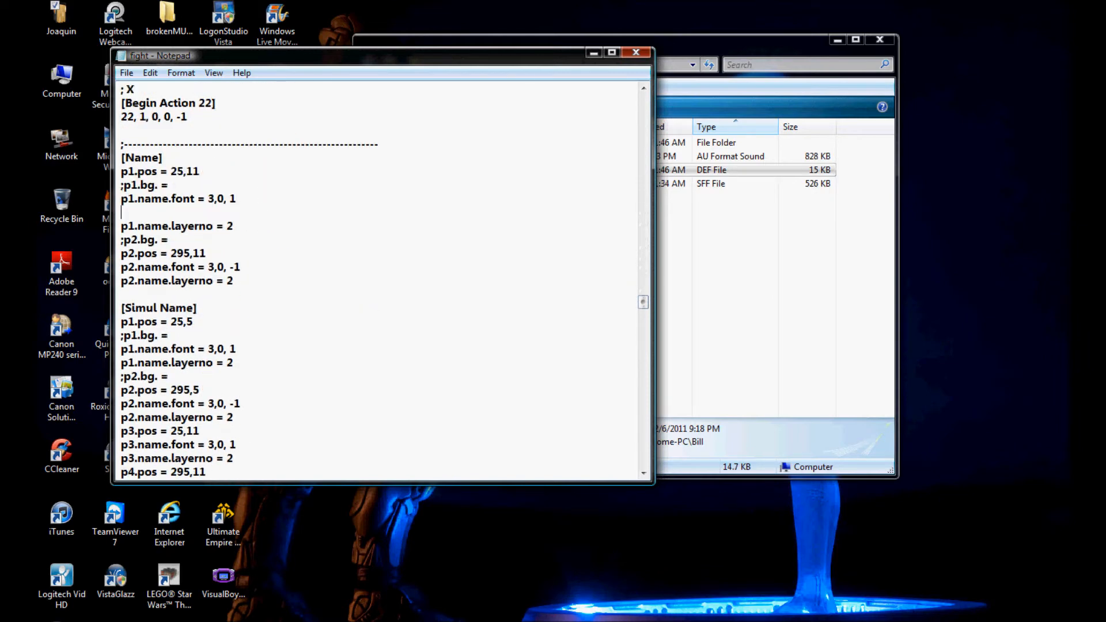
Add p1.name.scale = 0.5,0.5 below p1.name.font.
{"action": "type", "text": "p1.name,"}
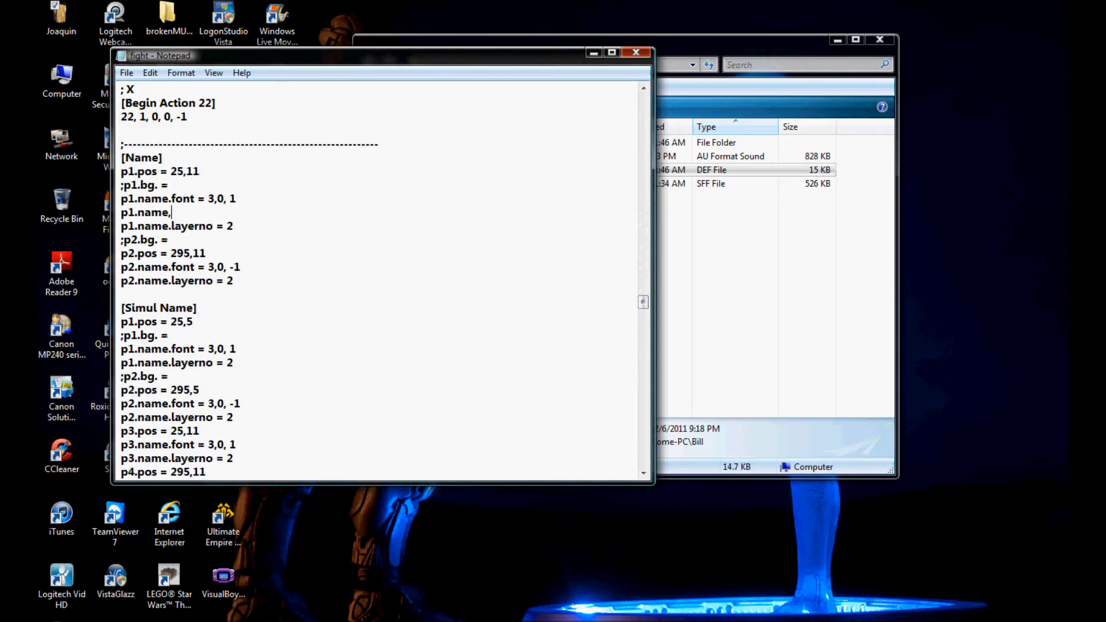
{"action": "type", "text": "scak"}
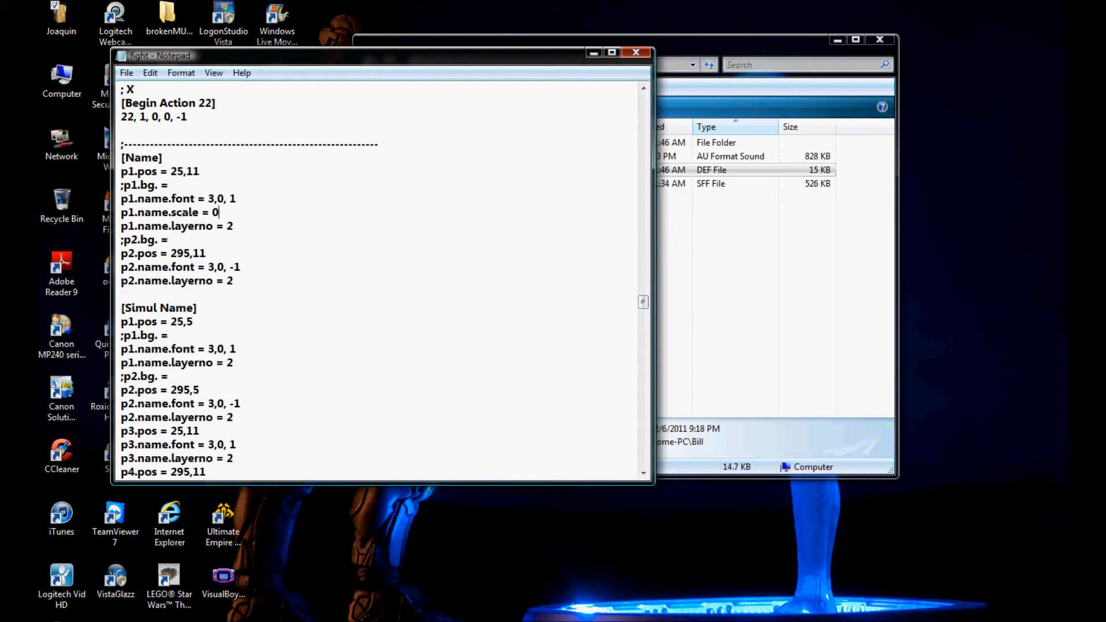
{"action": "type", "text": ".5,0.5"}
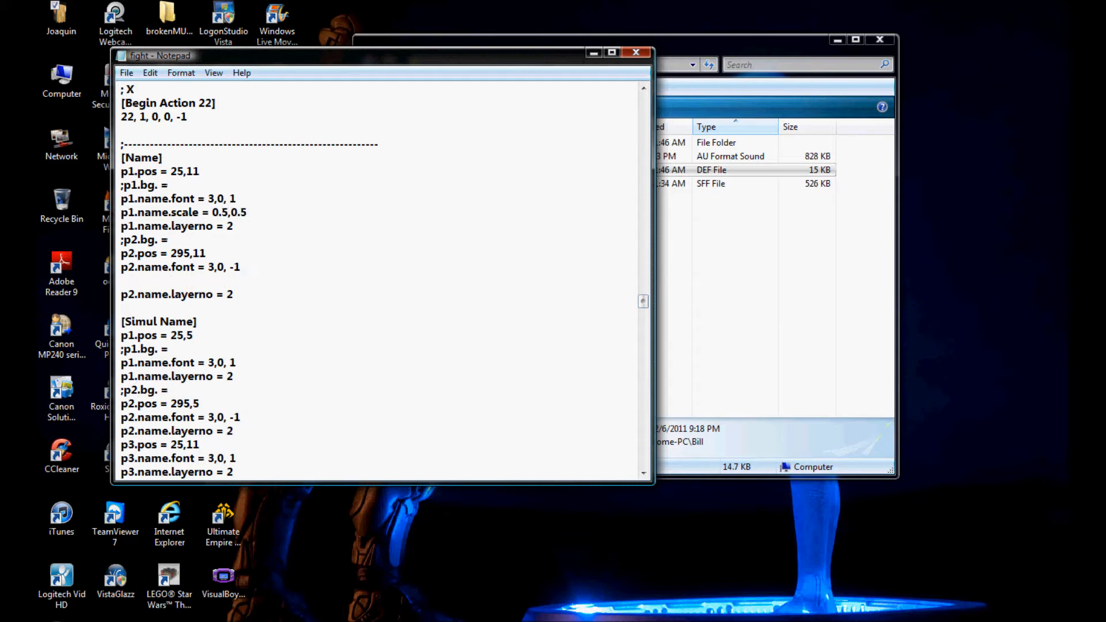
Add p2.name.scale = 0.5,0.5 below p2.name.font and move to [Simul Name].
{"action": "type", "text": "p2.name.s"}
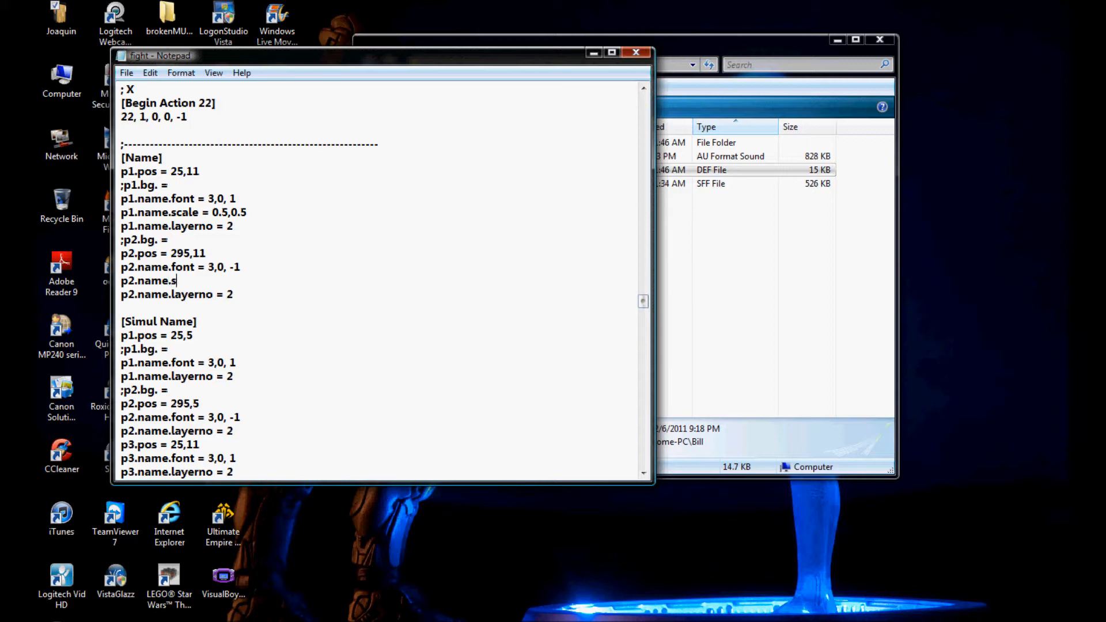
{"action": "type", "text": "cale"}
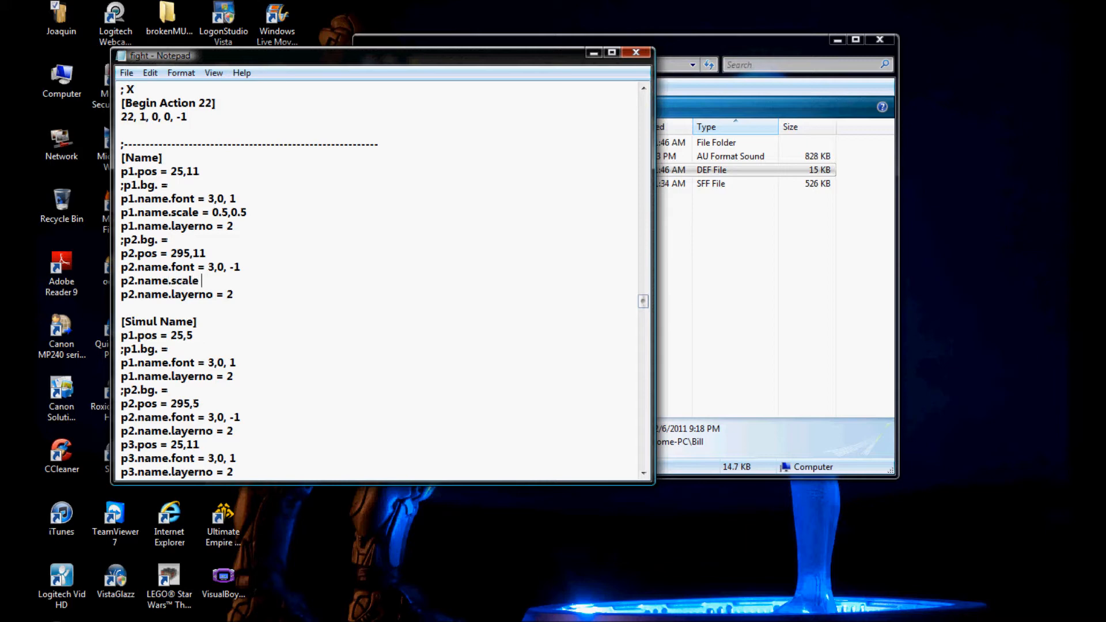
{"action": "type", "text": "= 0.5,0."}
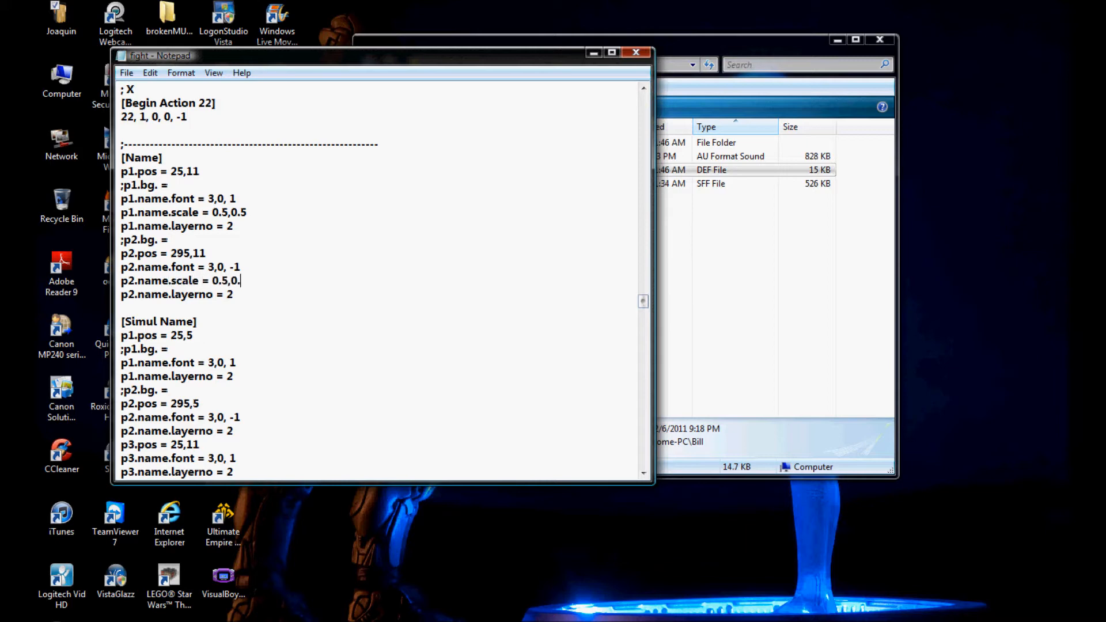
{"action": "scroll", "scroll_direction": "down", "scroll_amount": 3}
{"action": "type", "text": "p"}
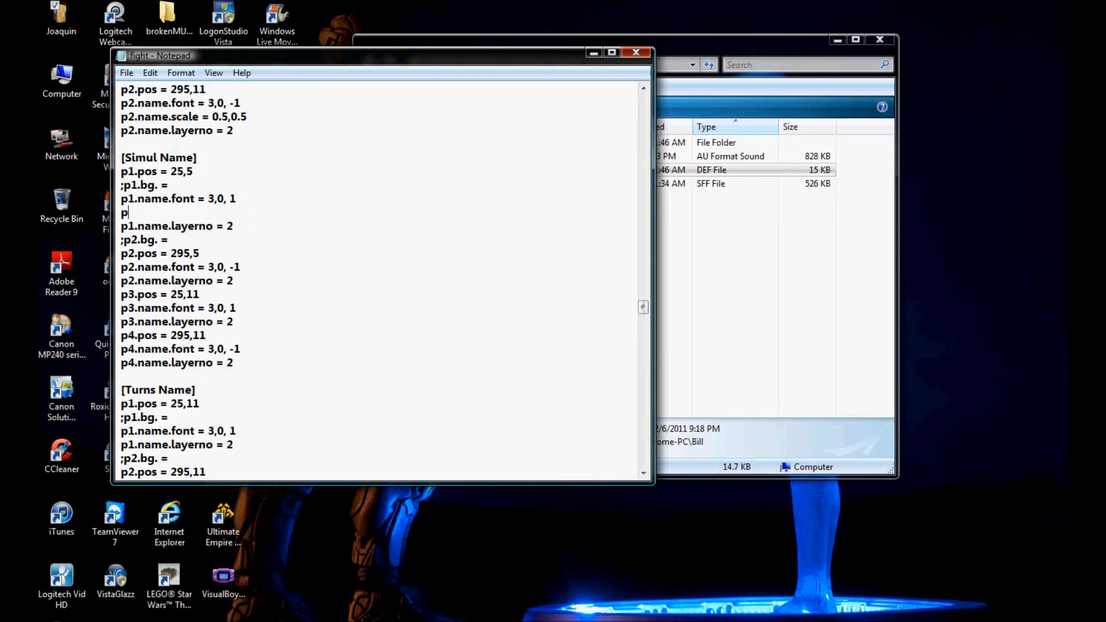
Add p1 and p2 name.scale = 0.5,0.5 lines under [Simul Name].
{"action": "type", "text": "1.na,"}
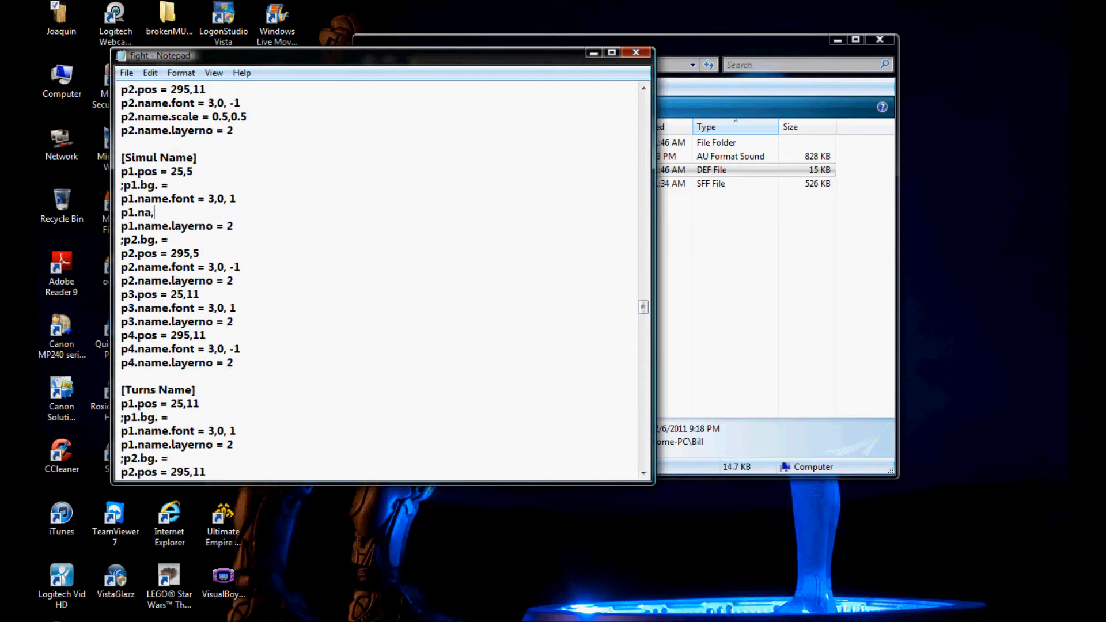
{"action": "type", "text": "me."}
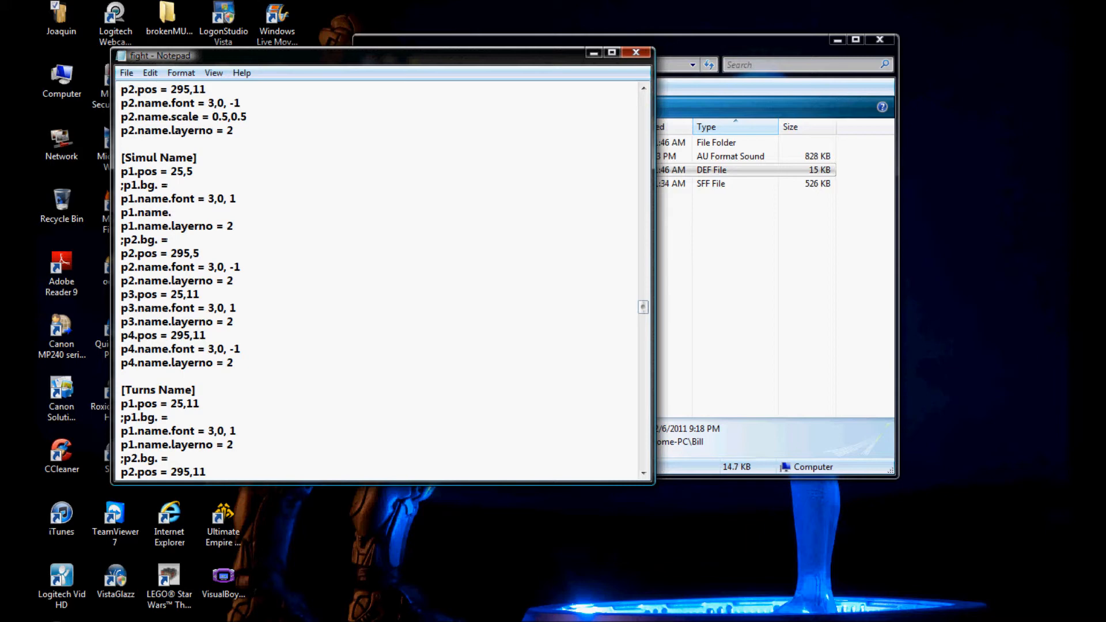
{"action": "type", "text": "scale"}
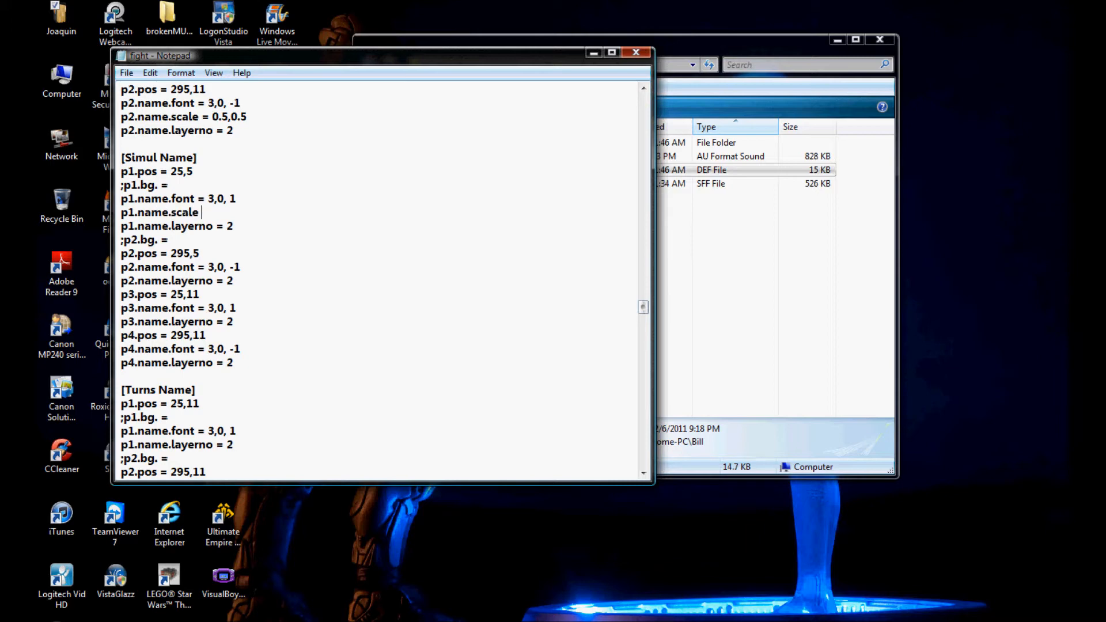
{"action": "type", "text": "= 0.54,0.5"}
{"action": "type", "text": "p2.name."}
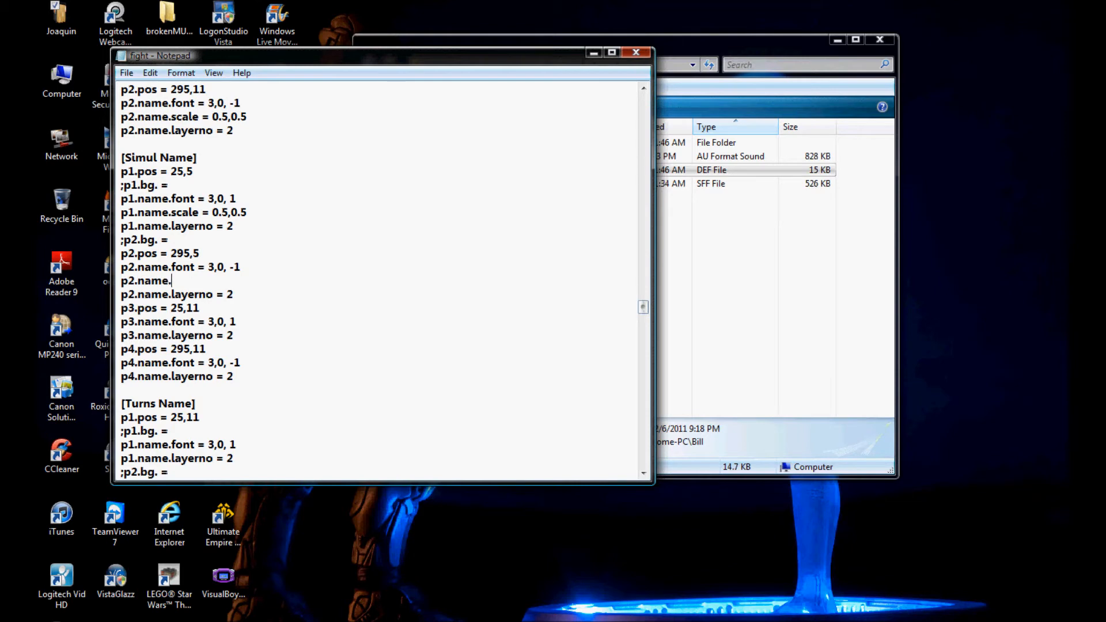
{"action": "type", "text": "scale -"}
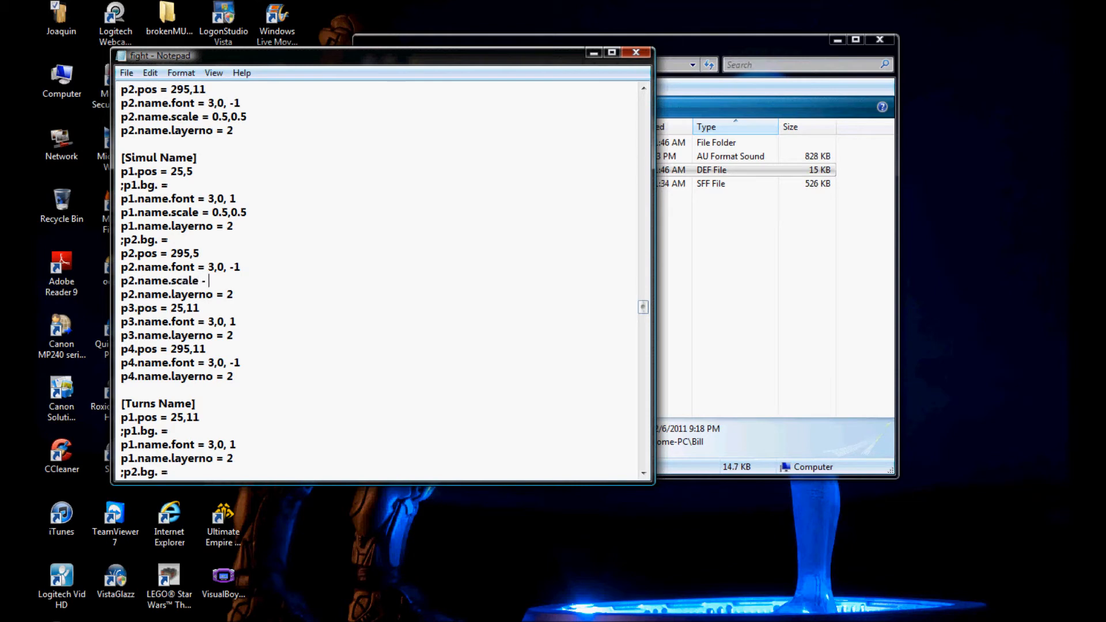
{"action": "key", "text": "Backspace"}
{"action": "type", "text": "= 0.5,0.5"}
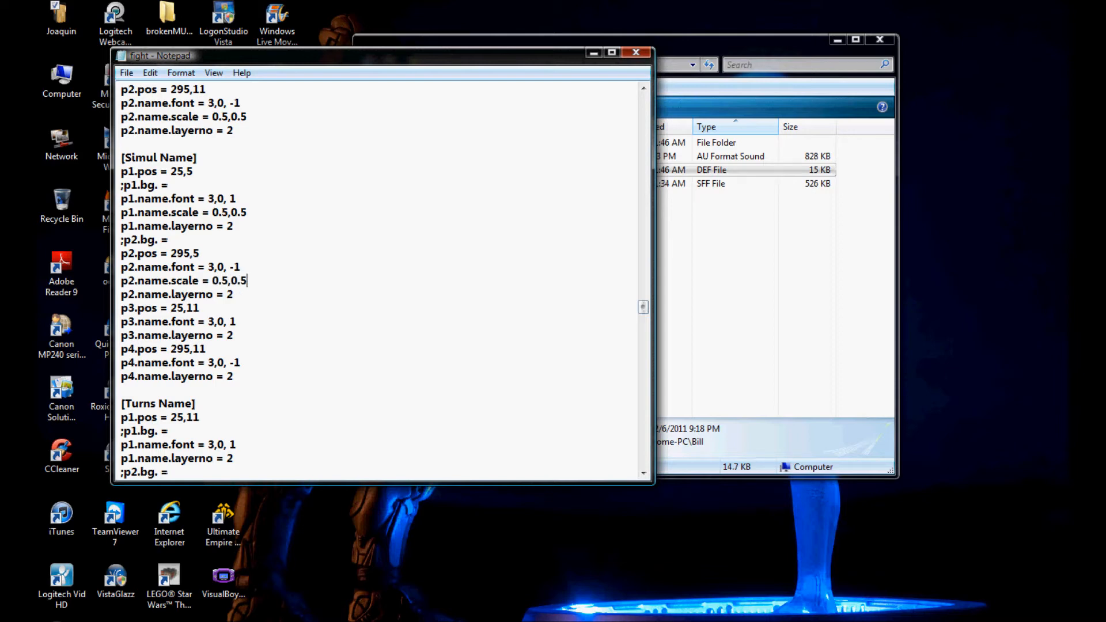
{"action": "scroll", "scroll_direction": "down", "scroll_amount": 3}
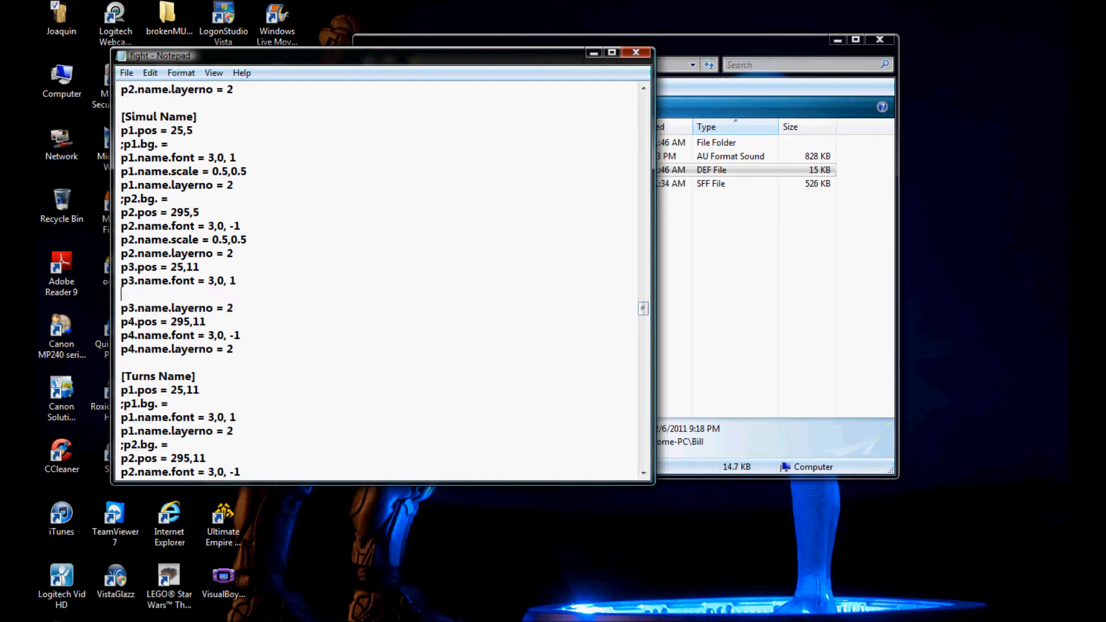
Add p3 and p4 name.scale = 0.5,0.5 lines under [Simul Name].
{"action": "type", "text": "p3.scale"}
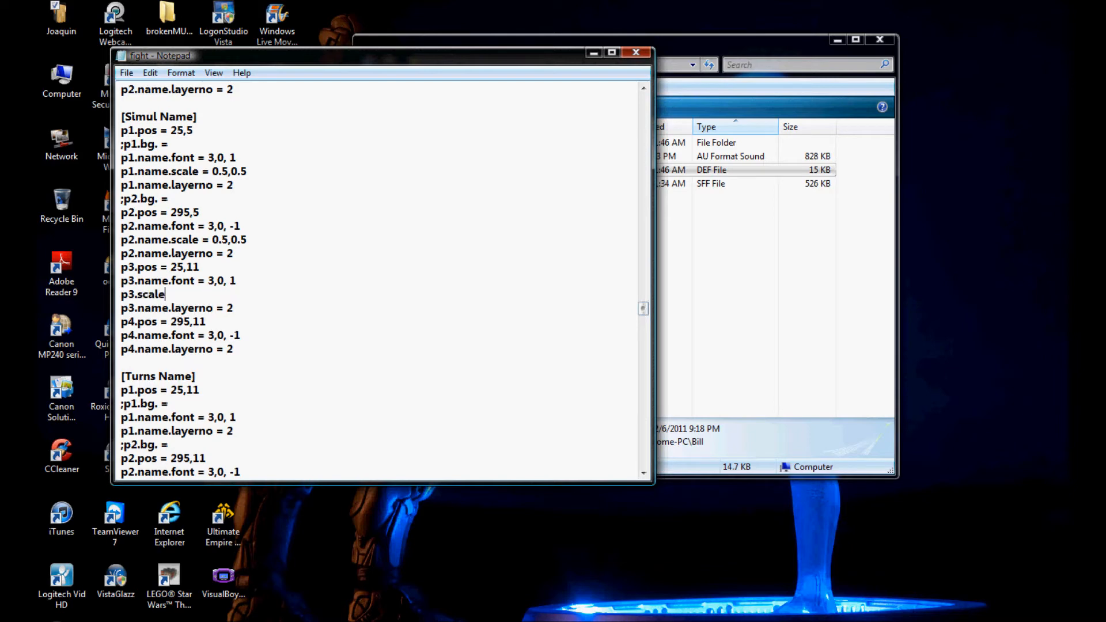
{"action": "type", "text": "."}
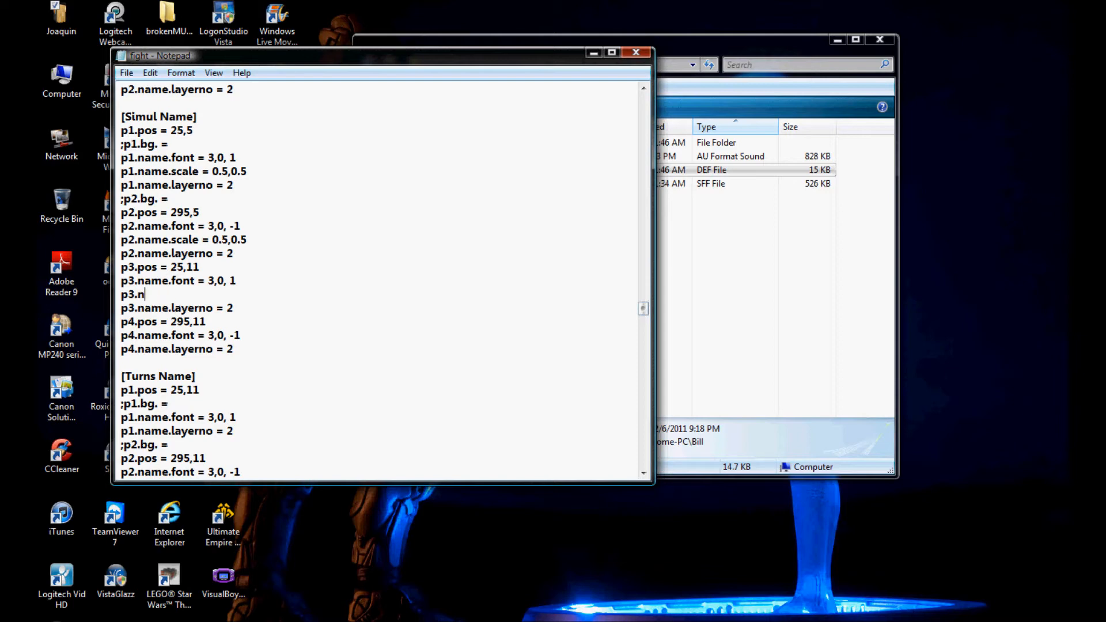
{"action": "type", "text": "ame"}
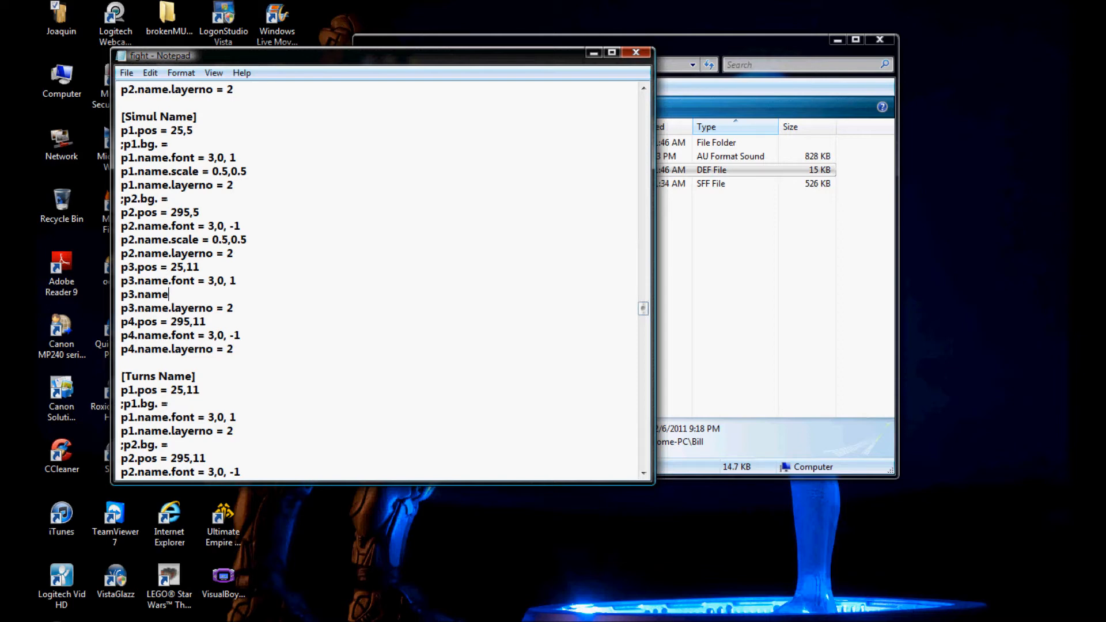
{"action": "type", "text": "scale = 0"}
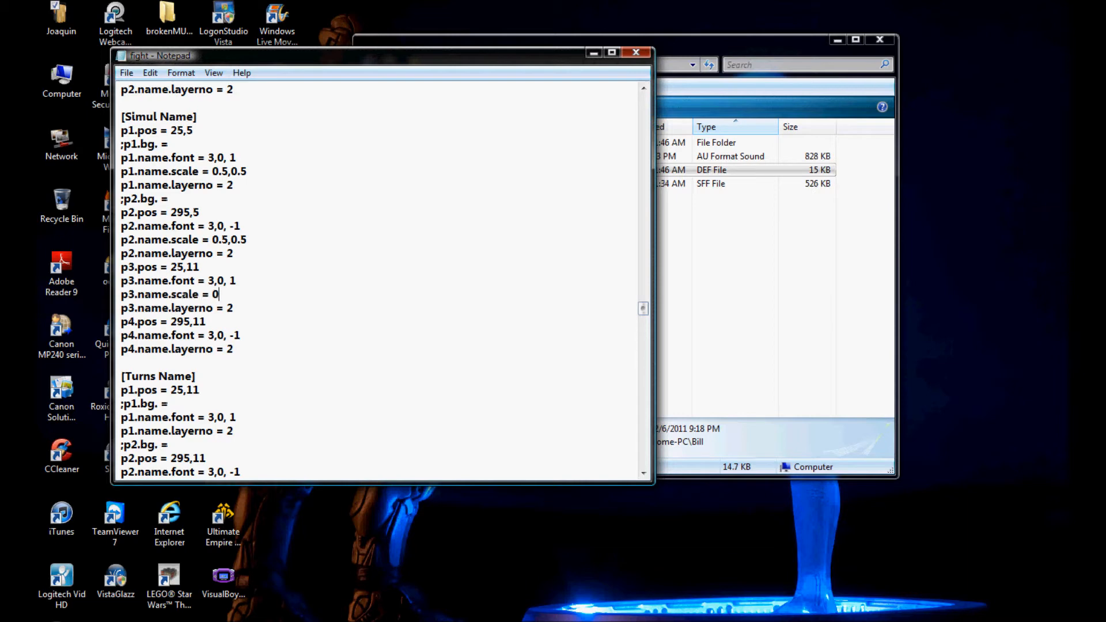
{"action": "type", "text": ".5,0.5"}
{"action": "type", "text": "p4.name.scale = 0.5"}
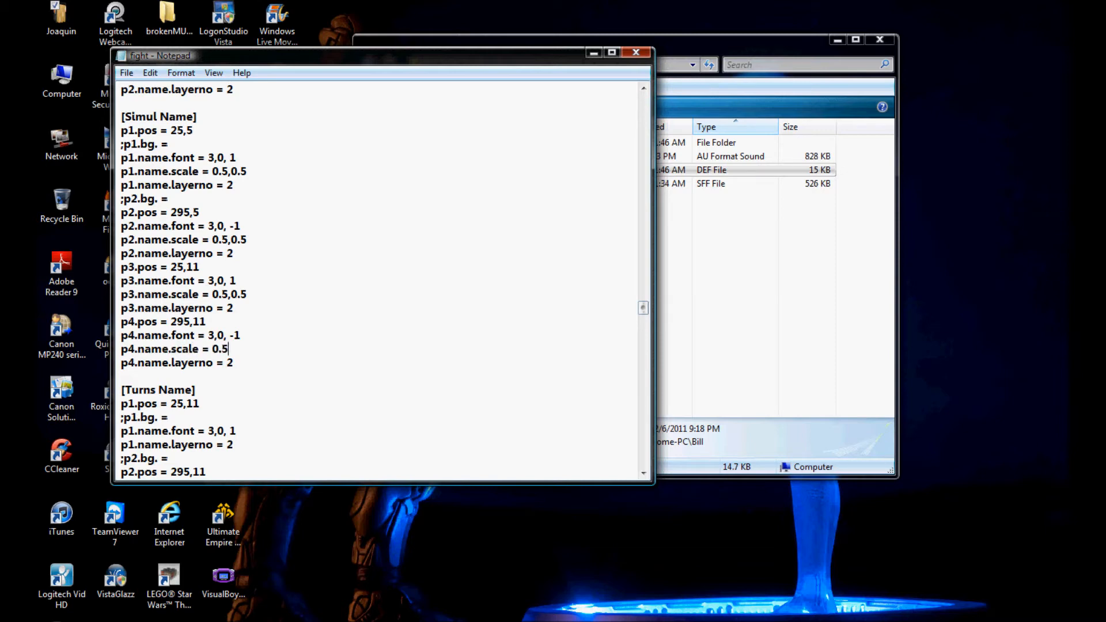
Add p1 and p2 name.scale = 0.5,0.5 lines under [Turns Name].
{"action": "scroll", "scroll_direction": "down", "scroll_amount": 3}
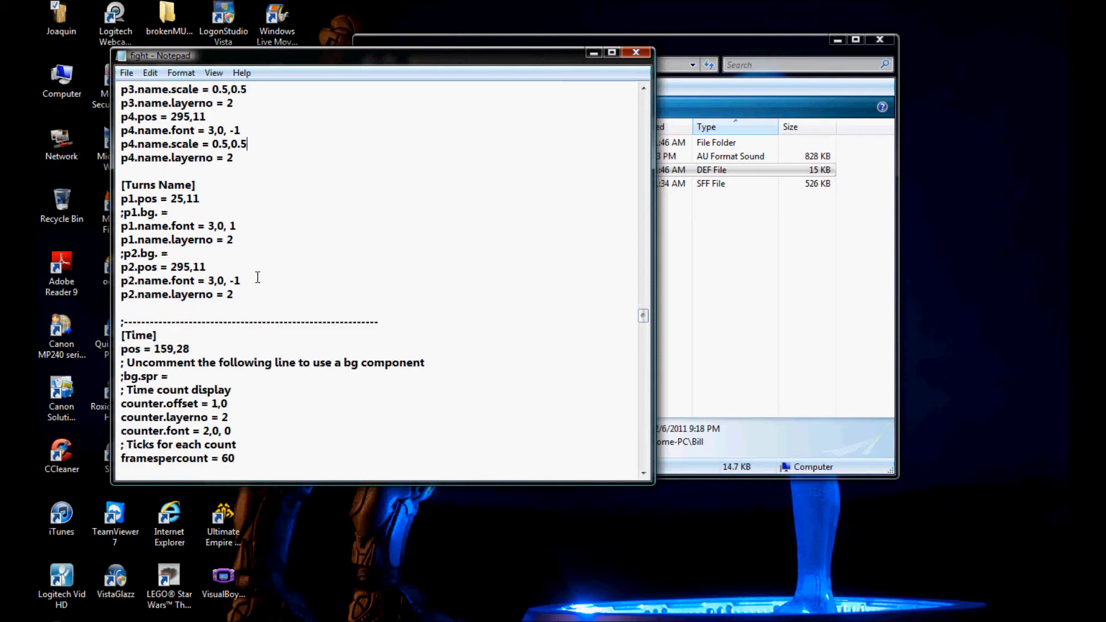
{"action": "left_click", "coordinate": [234, 240]}
{"action": "type", "text": "p"}
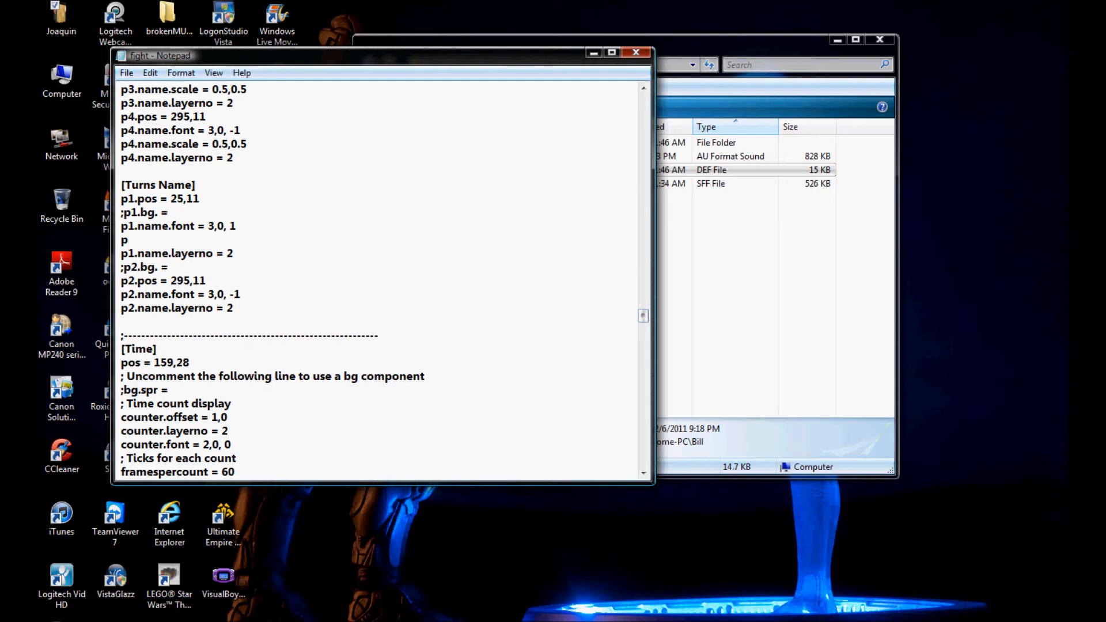
{"action": "type", "text": "1.name"}
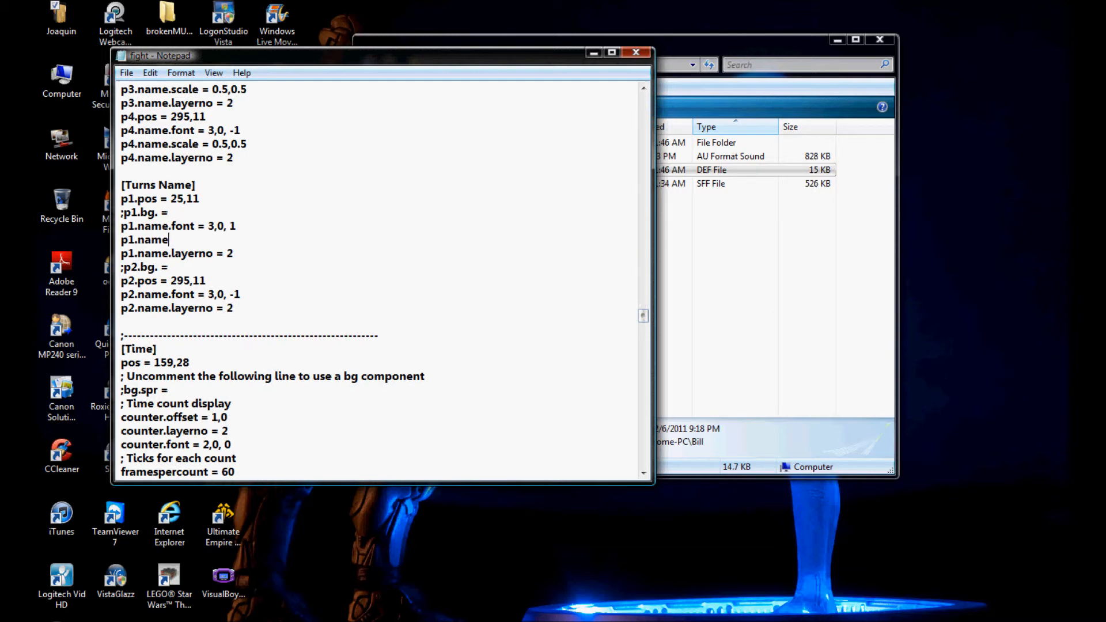
{"action": "type", "text": ".scale ="}
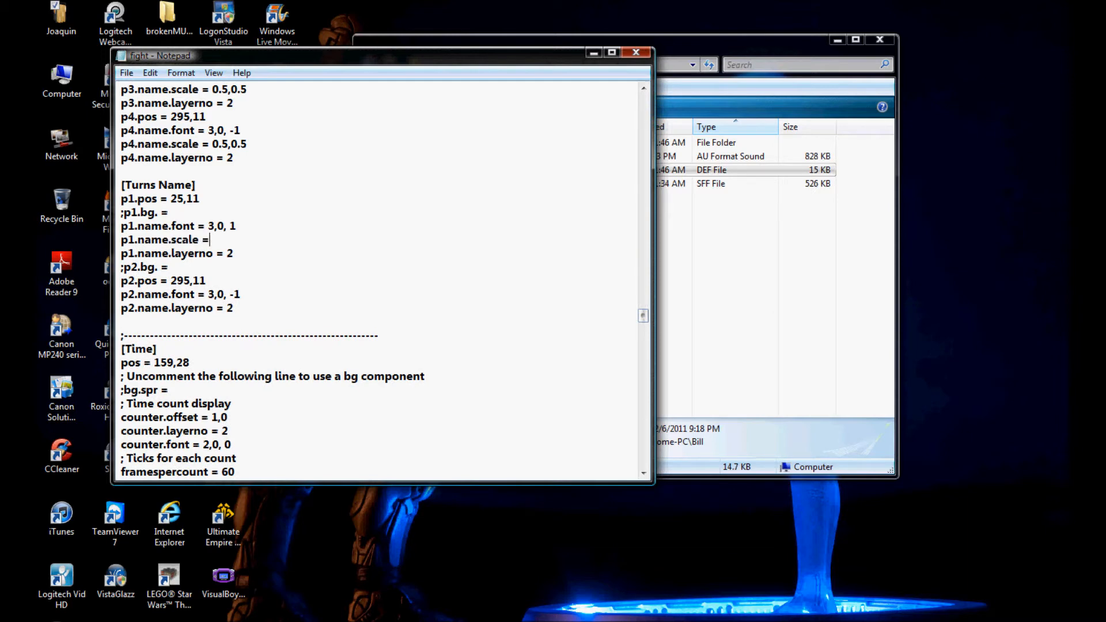
{"action": "type", "text": "0.5,0.5"}
{"action": "type", "text": "p2.name.scale"}
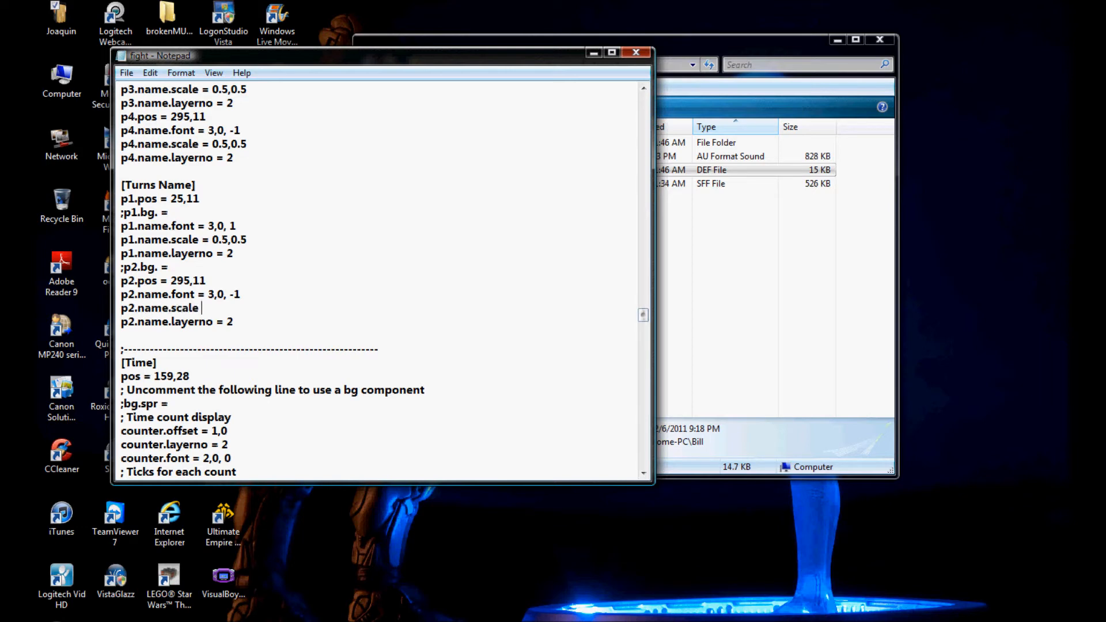
{"action": "type", "text": "= 0.5,"}
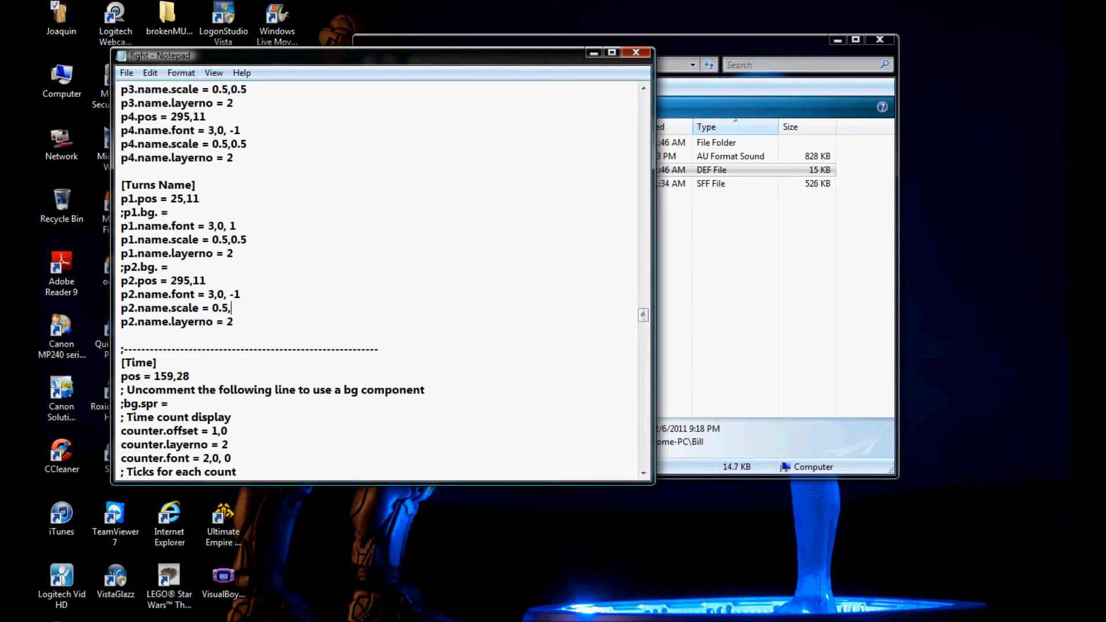
Start a counter.scale line under [Time].
{"action": "scroll", "scroll_direction": "down", "scroll_amount": 3}
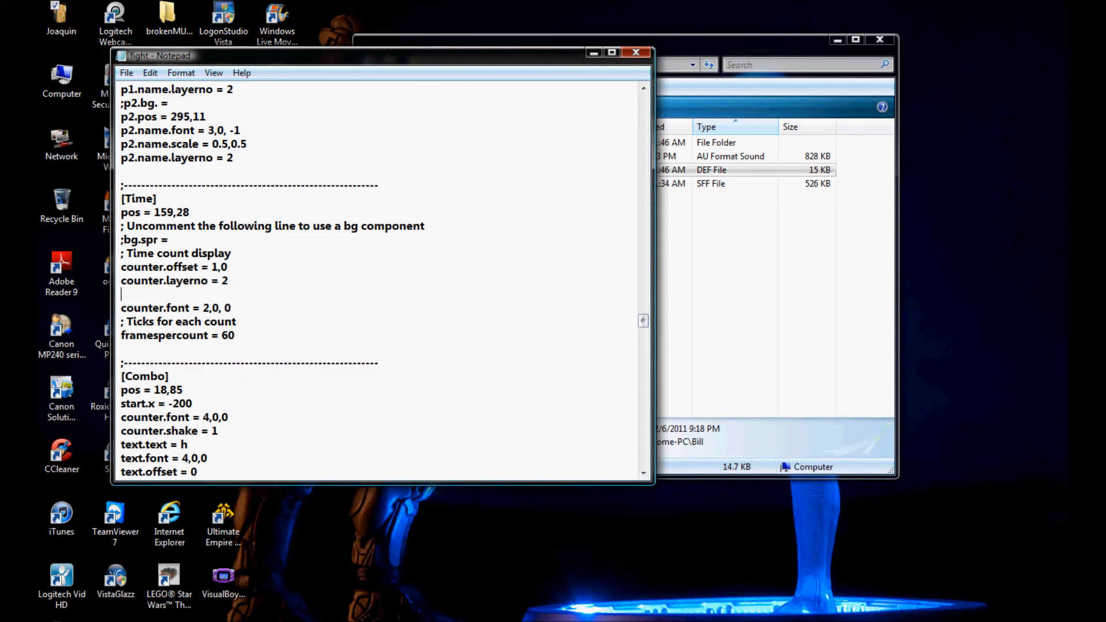
{"action": "type", "text": "cout"}
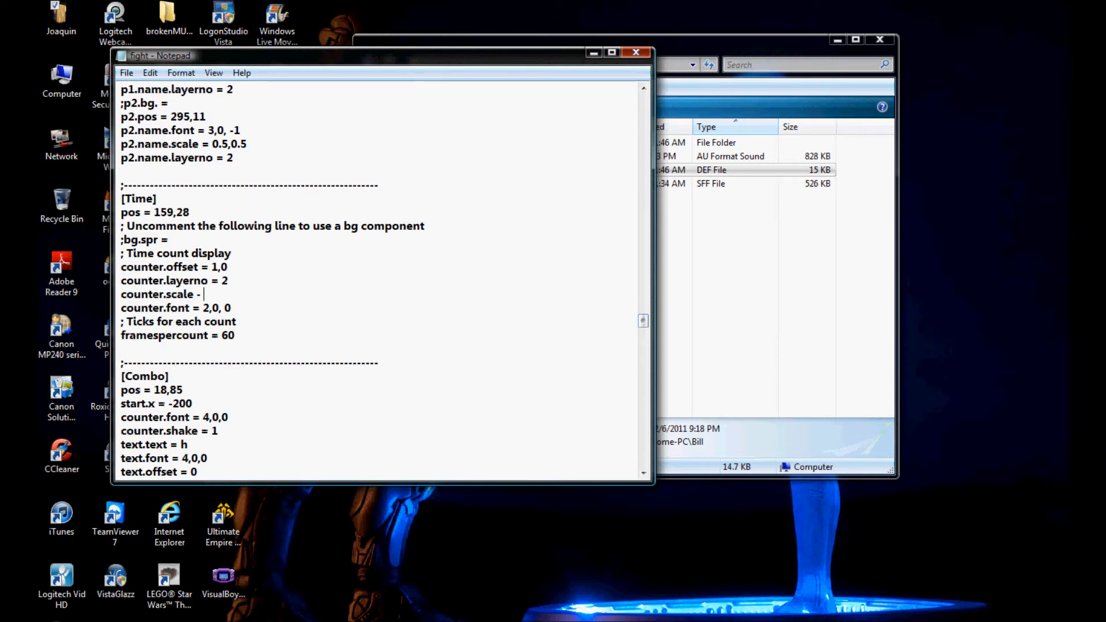
Finish Time's counter.scale = 0.5 and add counter.scale = 0.5,0.5 in [Combo].
{"action": "type", "text": "= 0.5"}
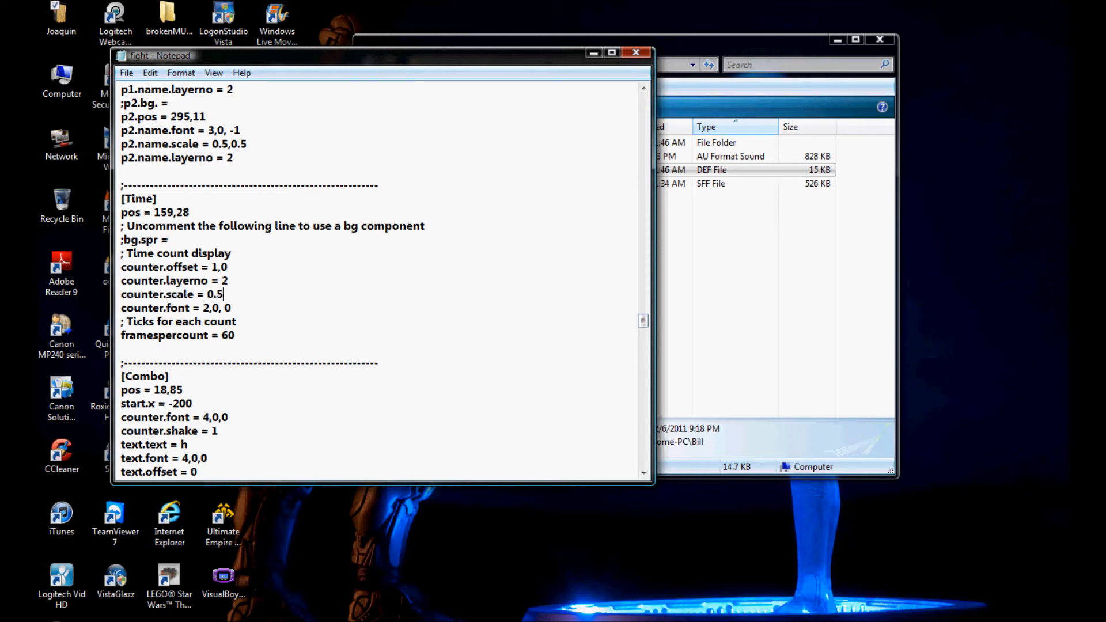
{"action": "scroll", "scroll_direction": "down", "scroll_amount": 3}
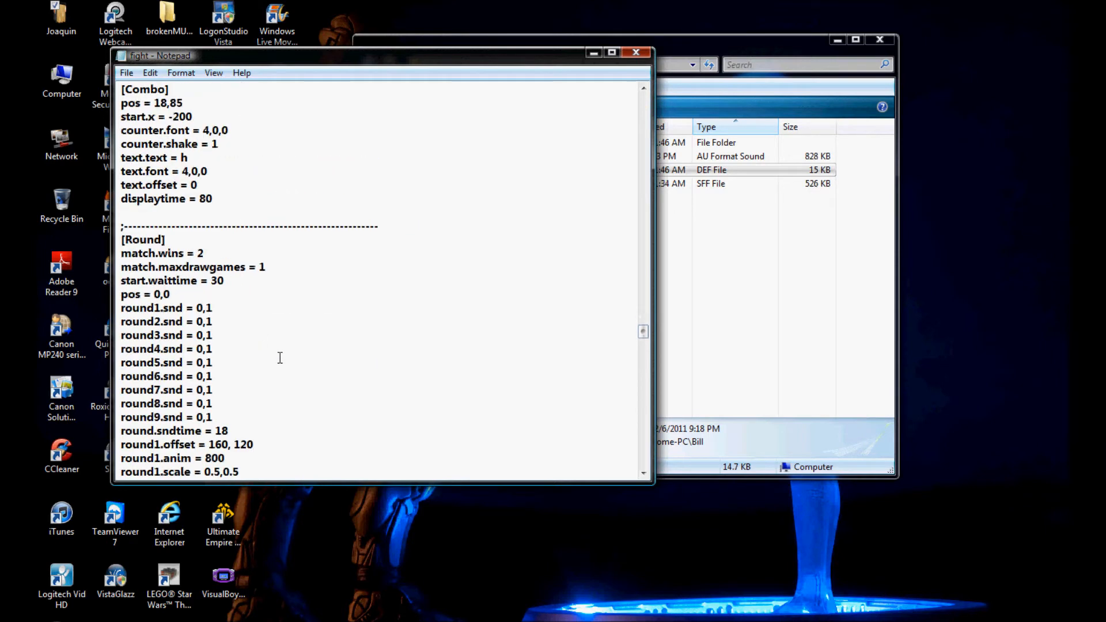
{"action": "scroll", "scroll_direction": "up", "scroll_amount": 3}
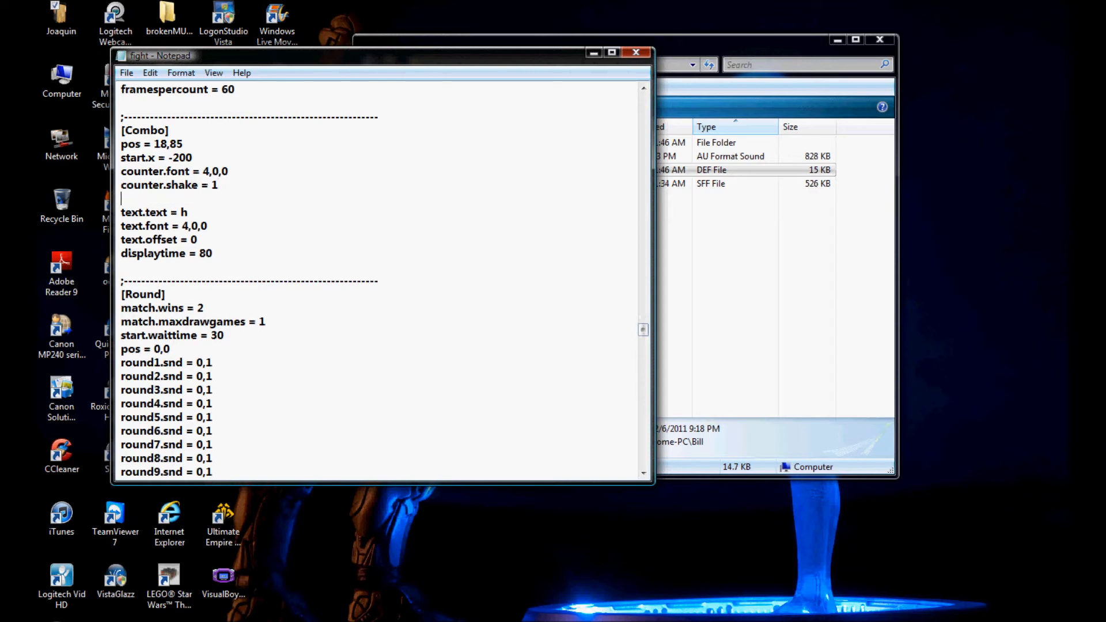
{"action": "type", "text": "coutner.s"}
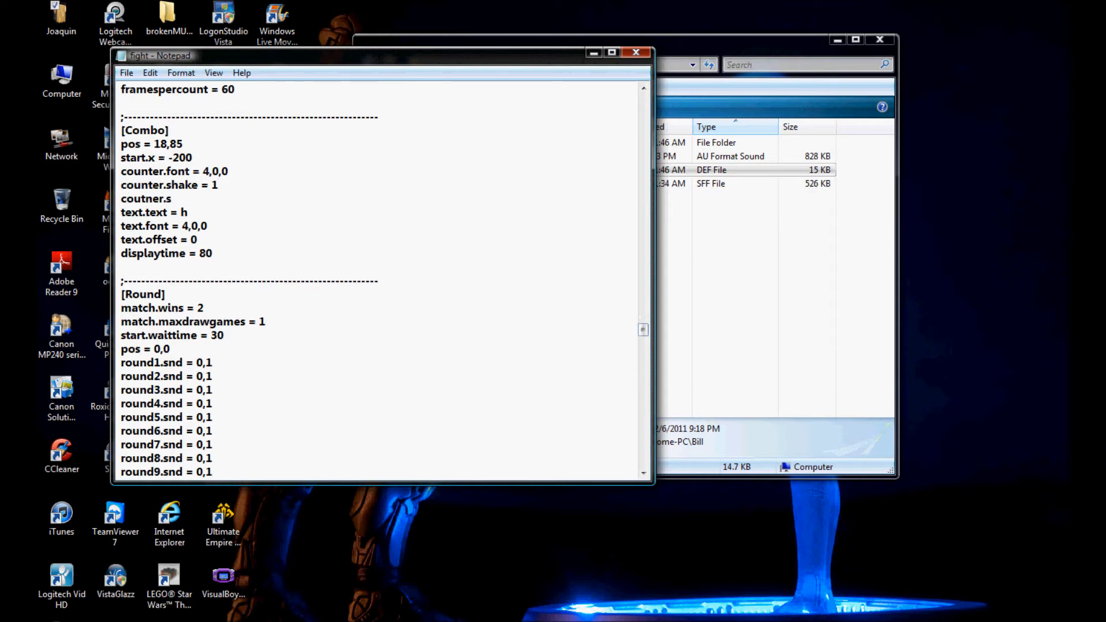
{"action": "type", "text": "cale"}
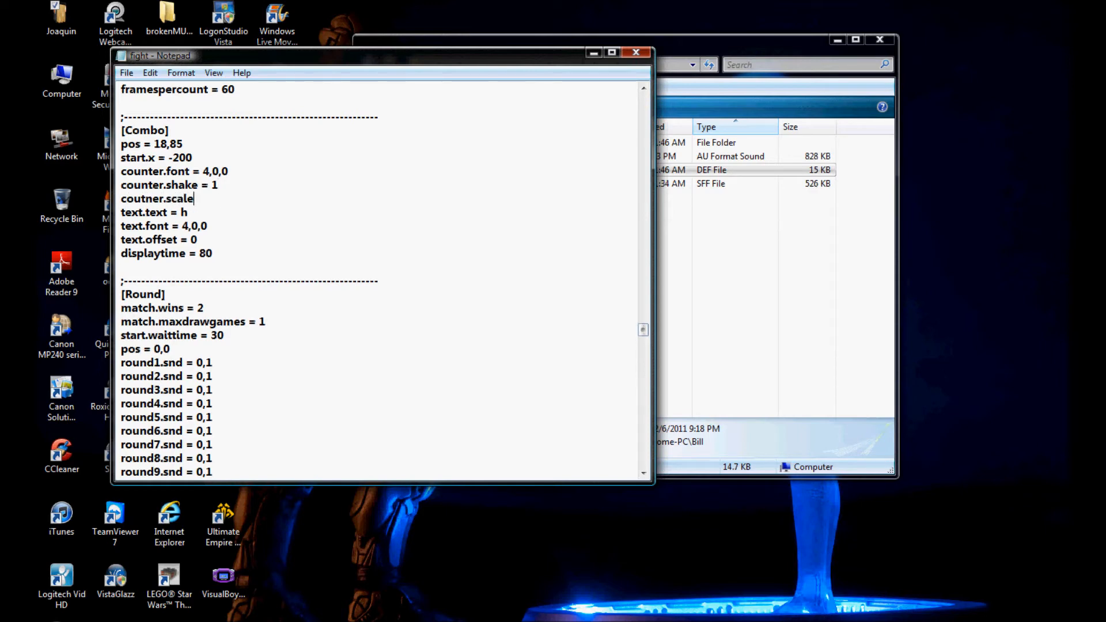
{"action": "type", "text": "= 0."}
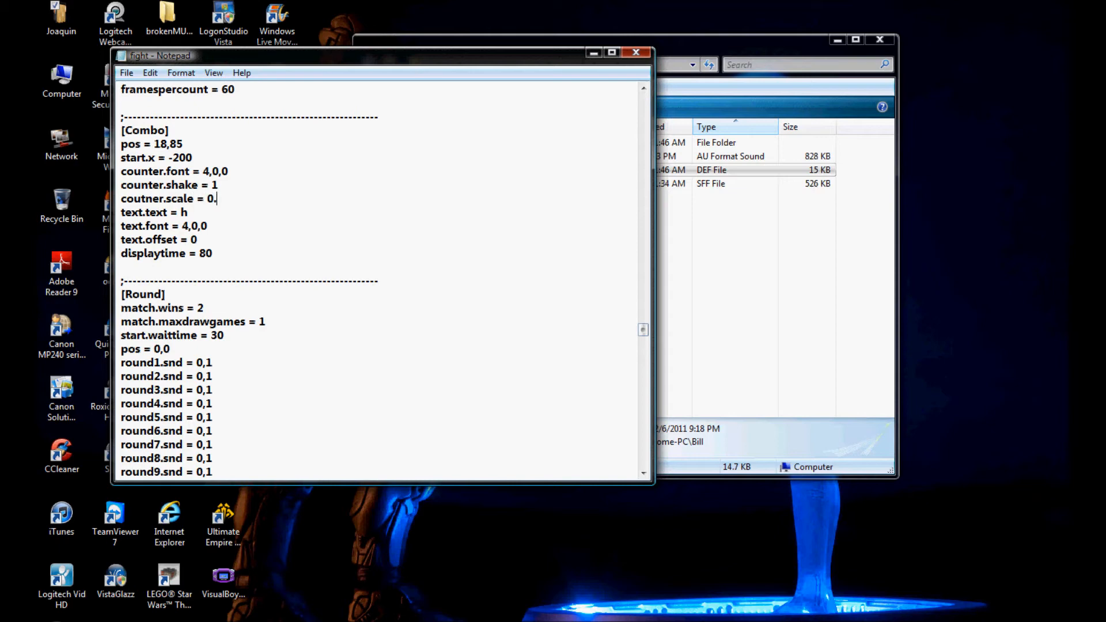
{"action": "type", "text": "5,0.5"}
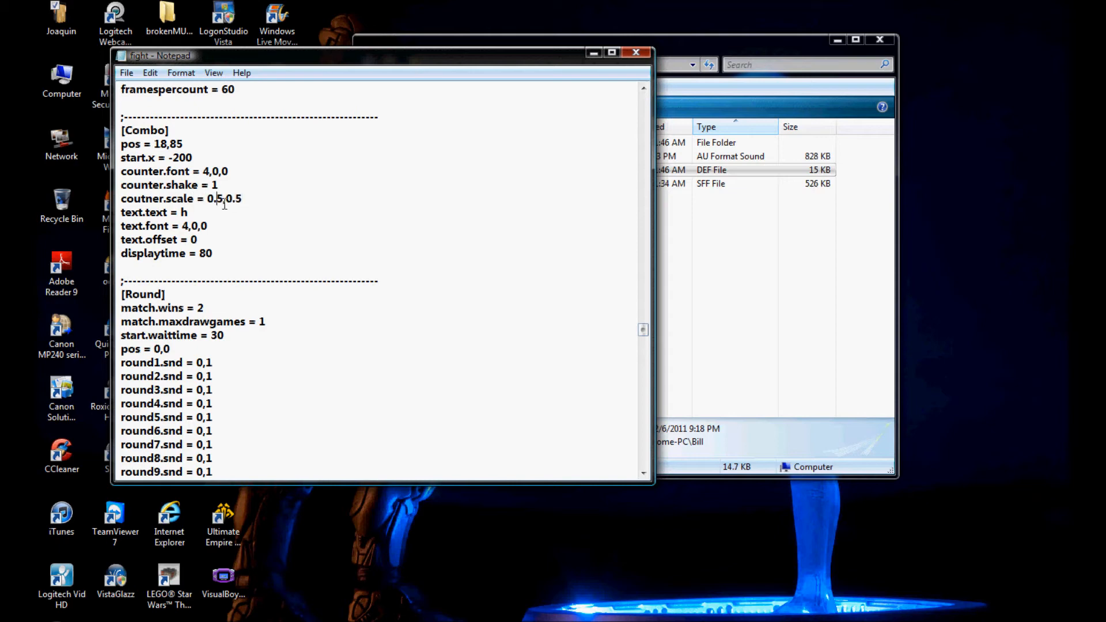
Add text.scale = 0.5 below text.font in [Combo].
{"action": "type", "text": "te"}
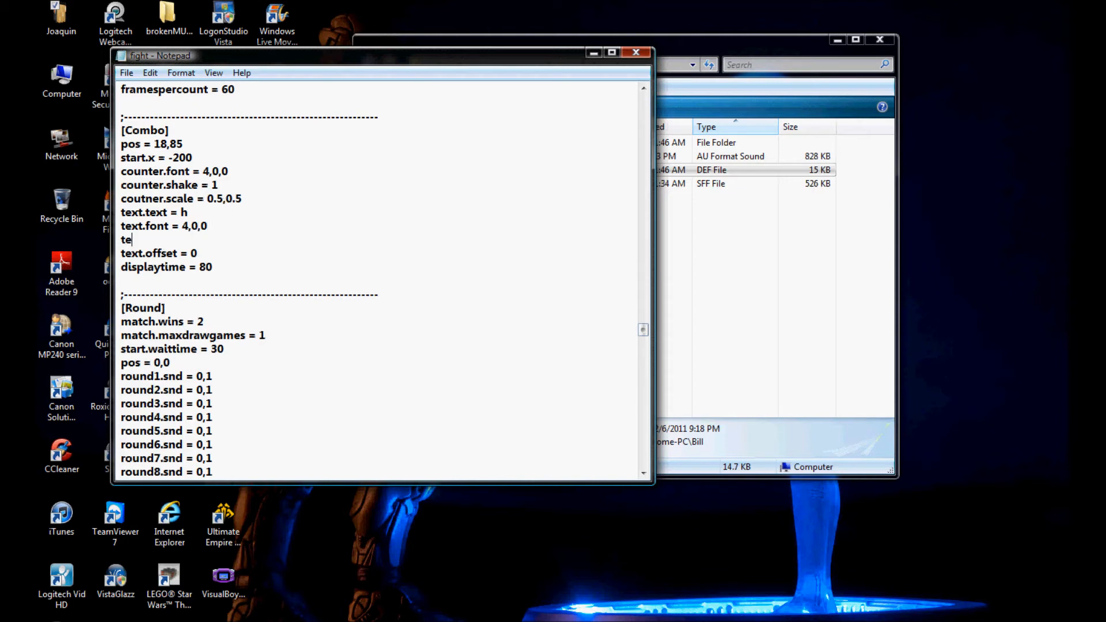
{"action": "type", "text": "xt.sscale -"}
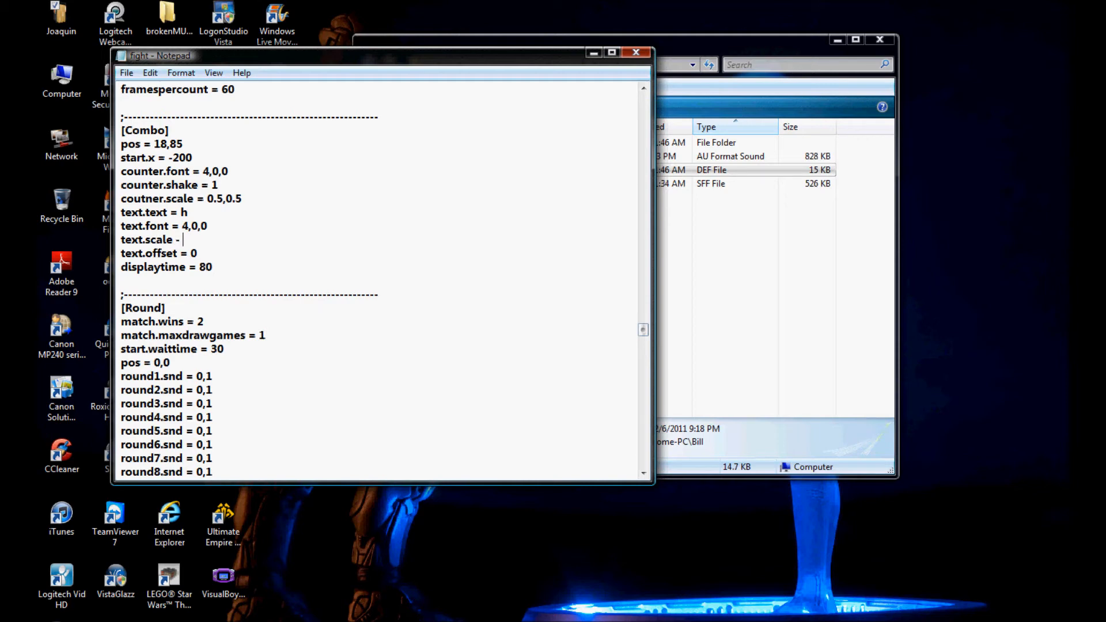
{"action": "type", "text": "= 0.5"}
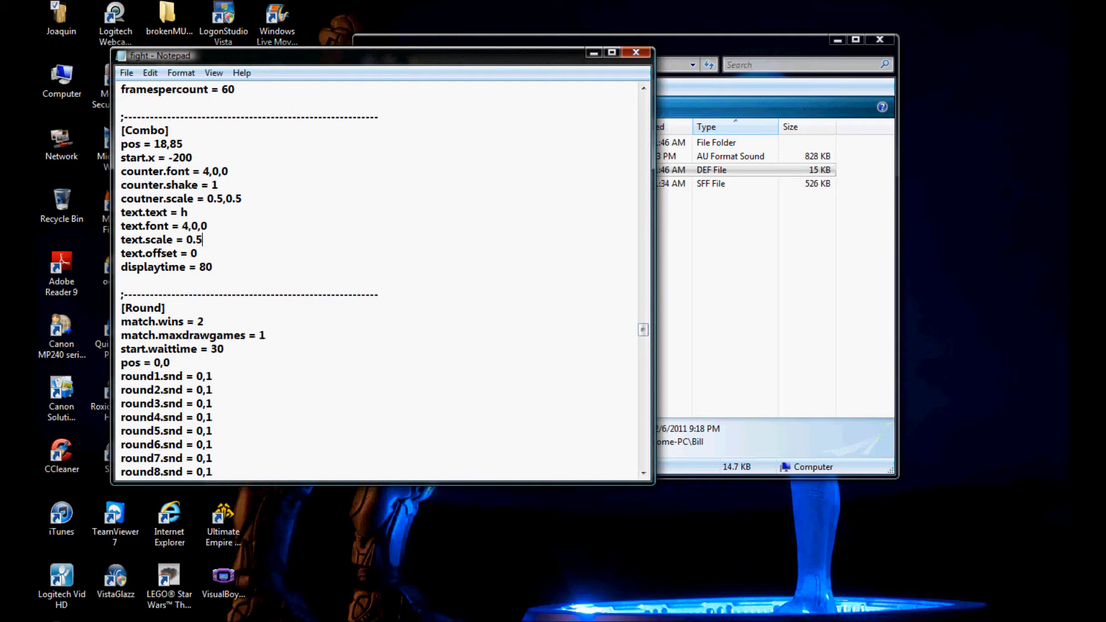
{"action": "scroll", "scroll_direction": "down", "scroll_amount": 3}
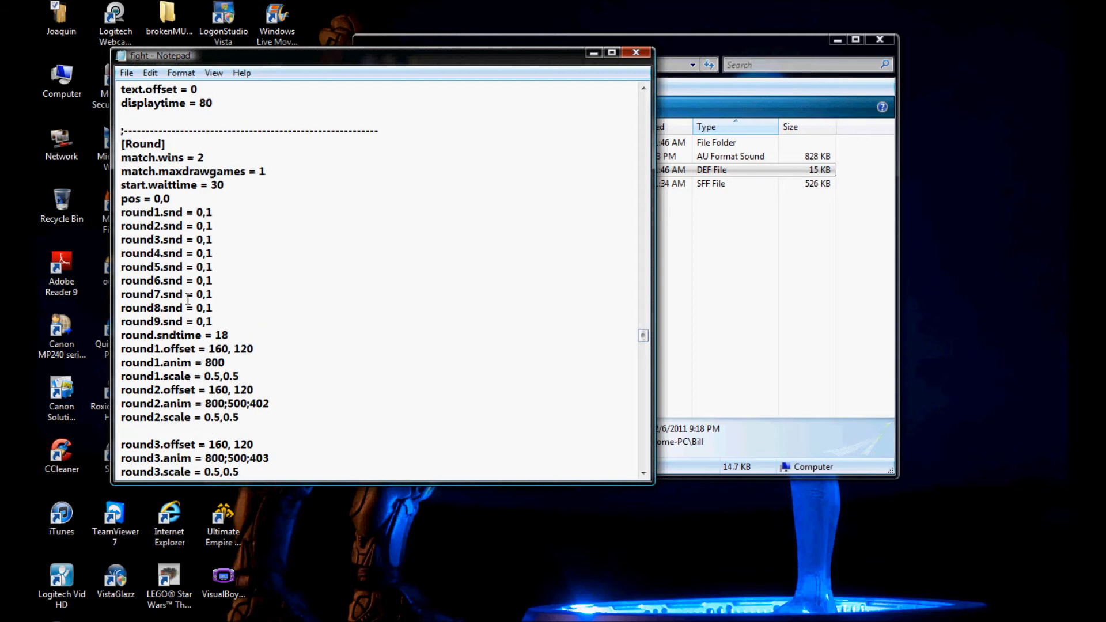
{"action": "scroll", "scroll_direction": "down", "scroll_amount": 3}
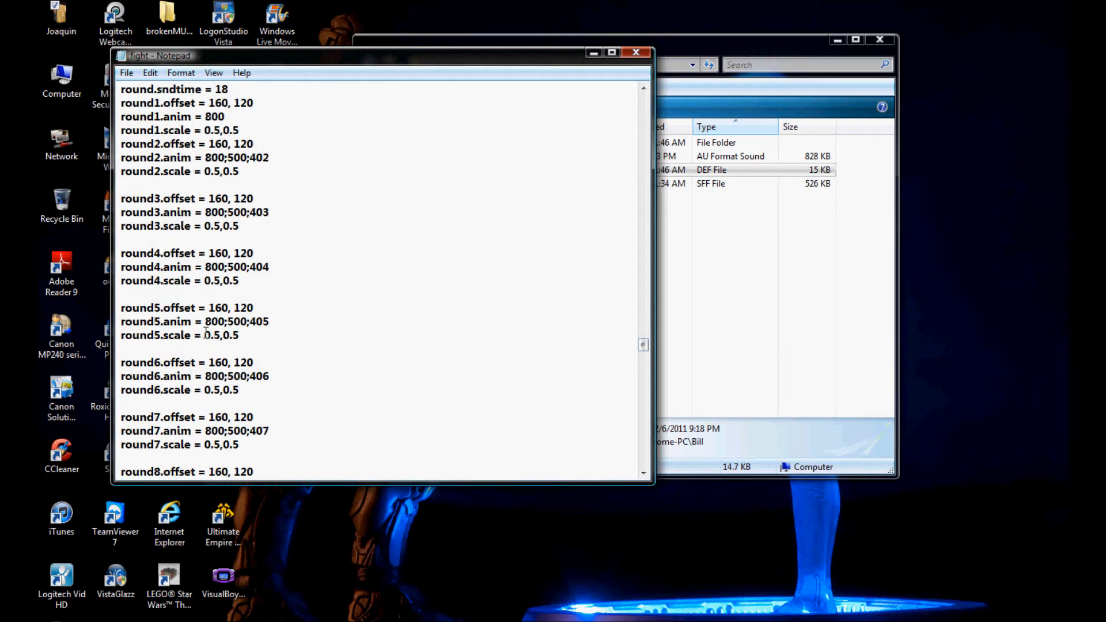
{"action": "scroll", "scroll_direction": "down", "scroll_amount": 3}
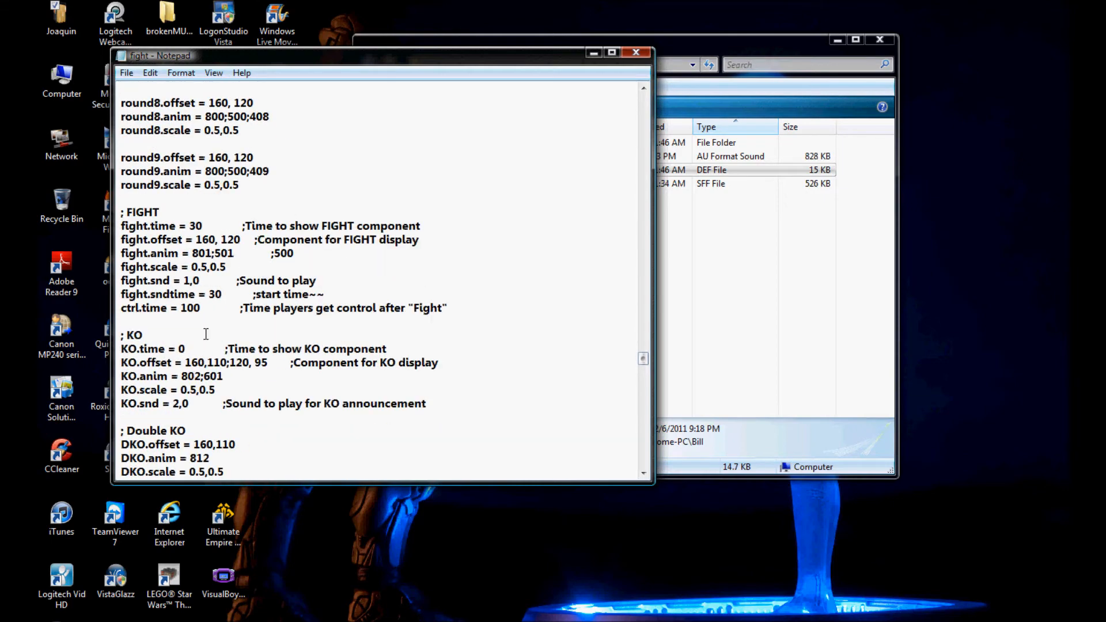
{"action": "scroll", "scroll_direction": "down", "scroll_amount": 3}
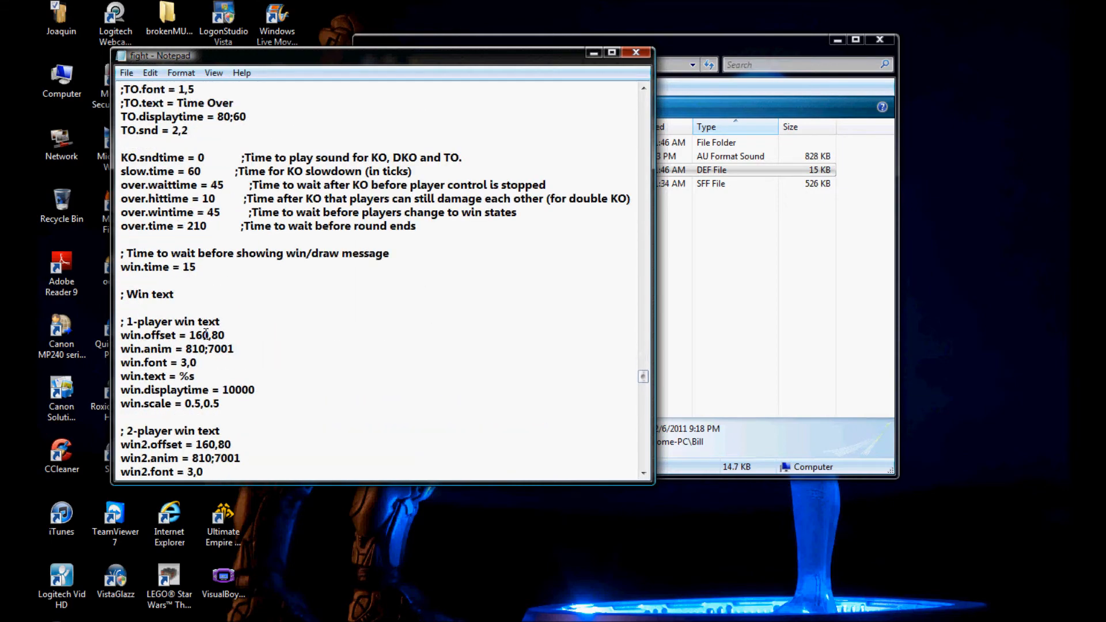
{"action": "scroll", "scroll_direction": "down", "scroll_amount": 3}
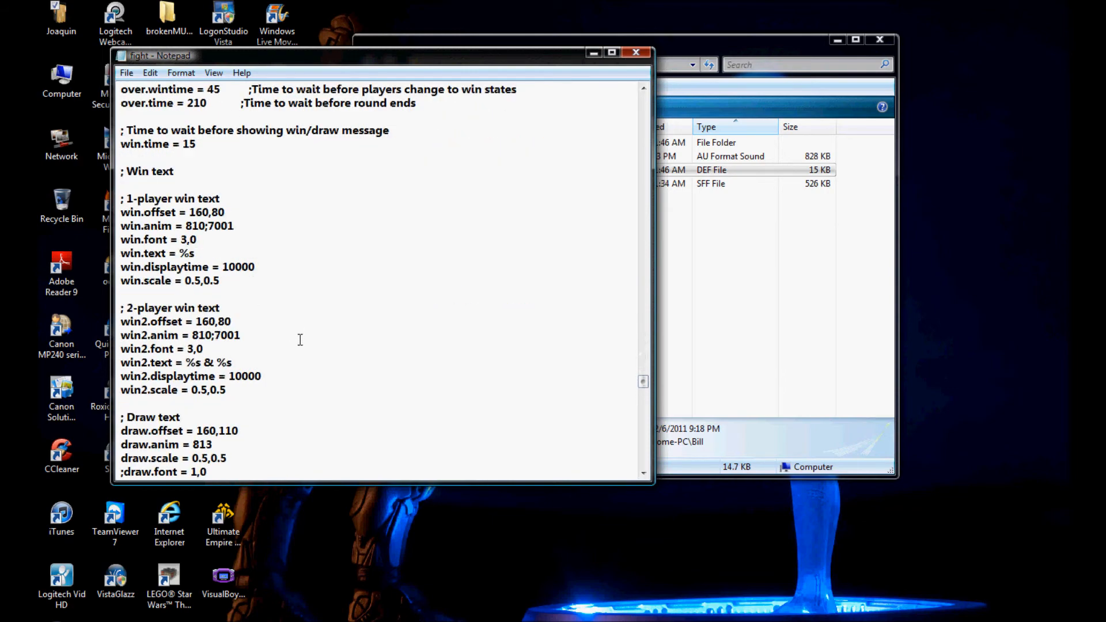
{"action": "scroll", "scroll_direction": "up", "scroll_amount": 3}
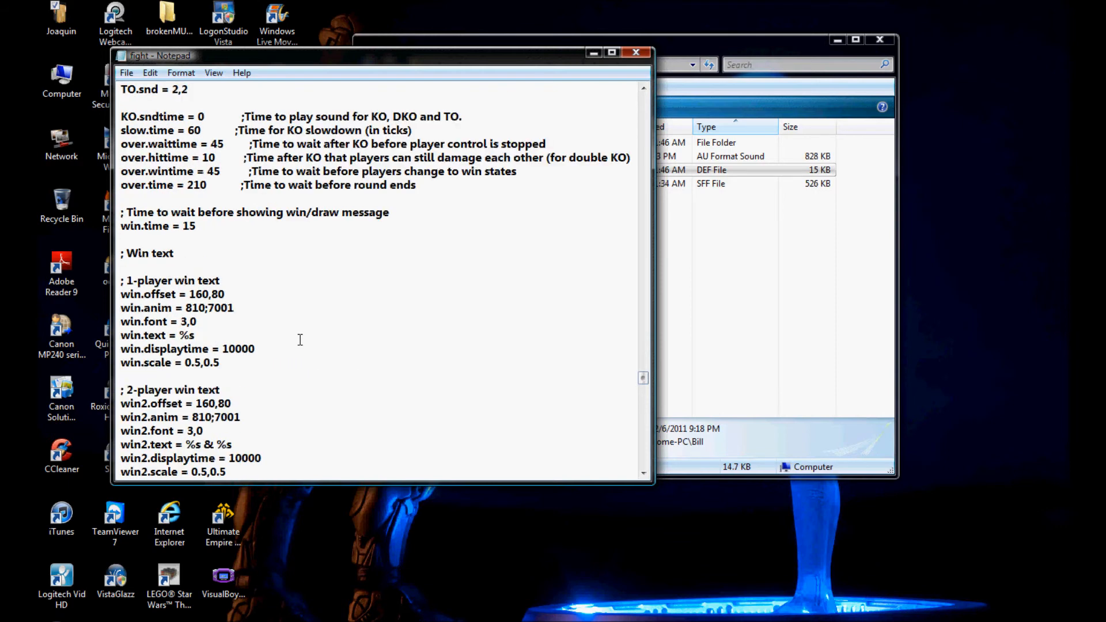
{"action": "scroll", "scroll_direction": "down", "scroll_amount": 3}
{"action": "type", "text": "win."}
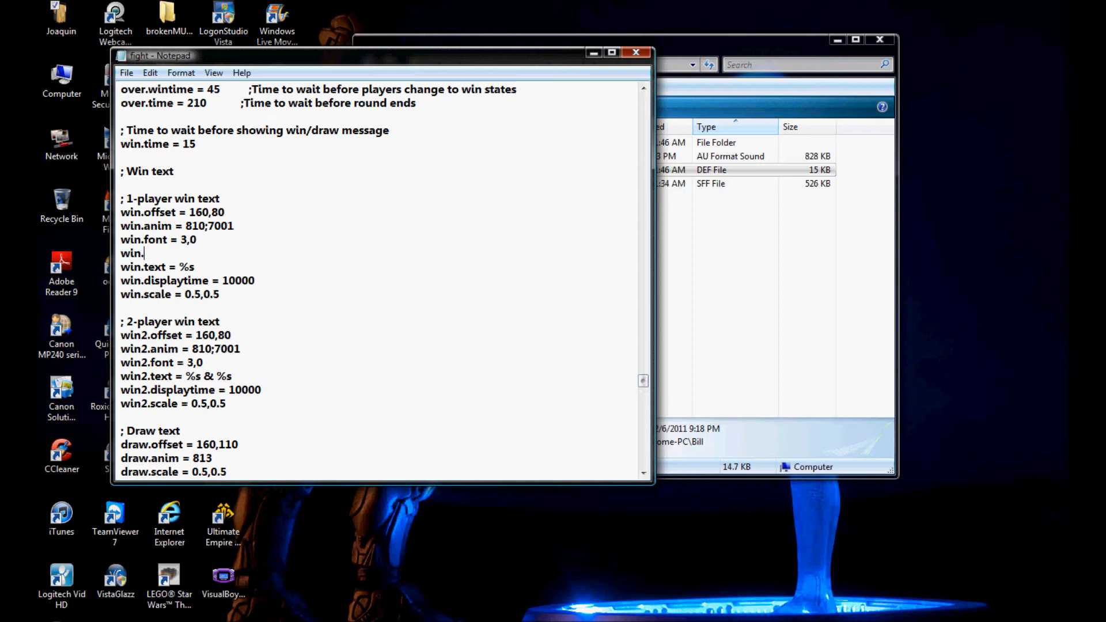
Add win.font = 0.5,0.5 under win.font and start win2.scale under win2.anim.
{"action": "type", "text": "font -"}
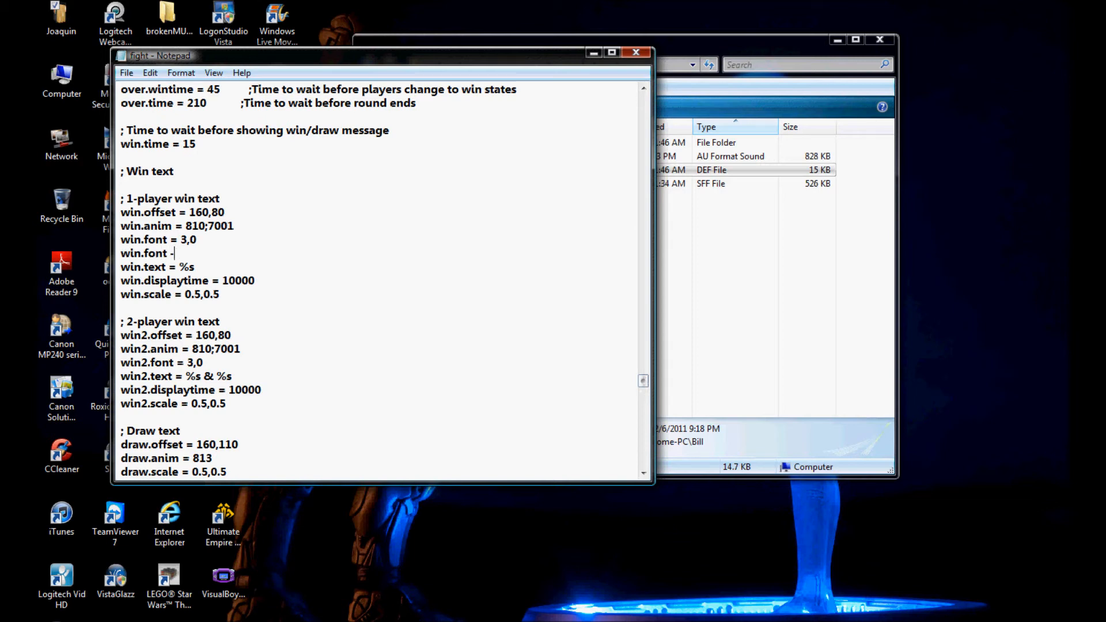
{"action": "type", "text": "0.5,0"}
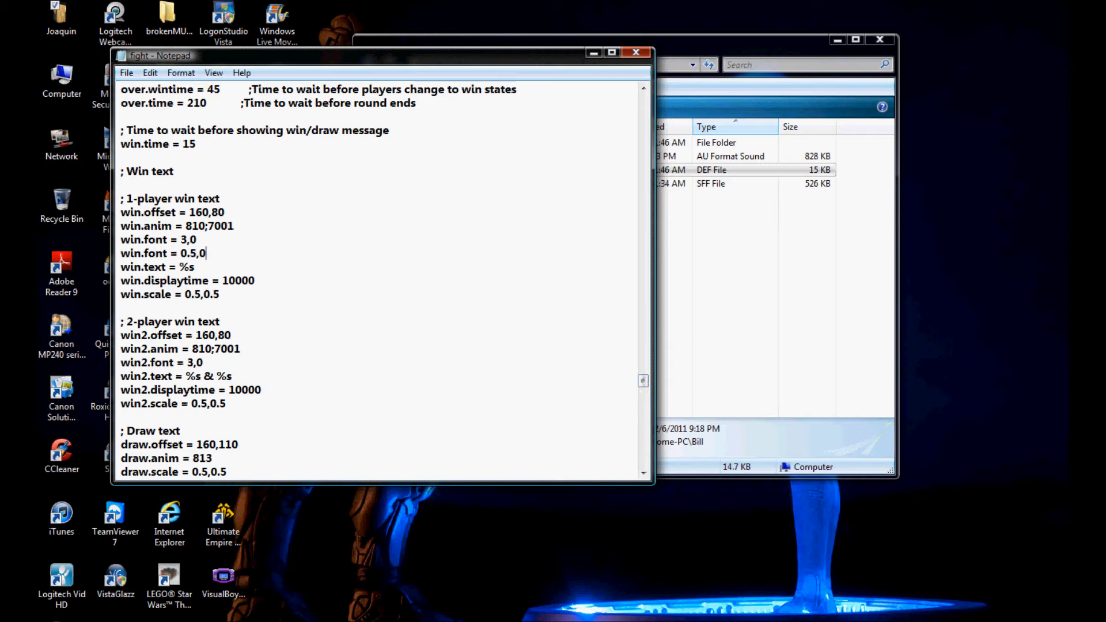
{"action": "type", "text": ".5"}
{"action": "type", "text": "win"}
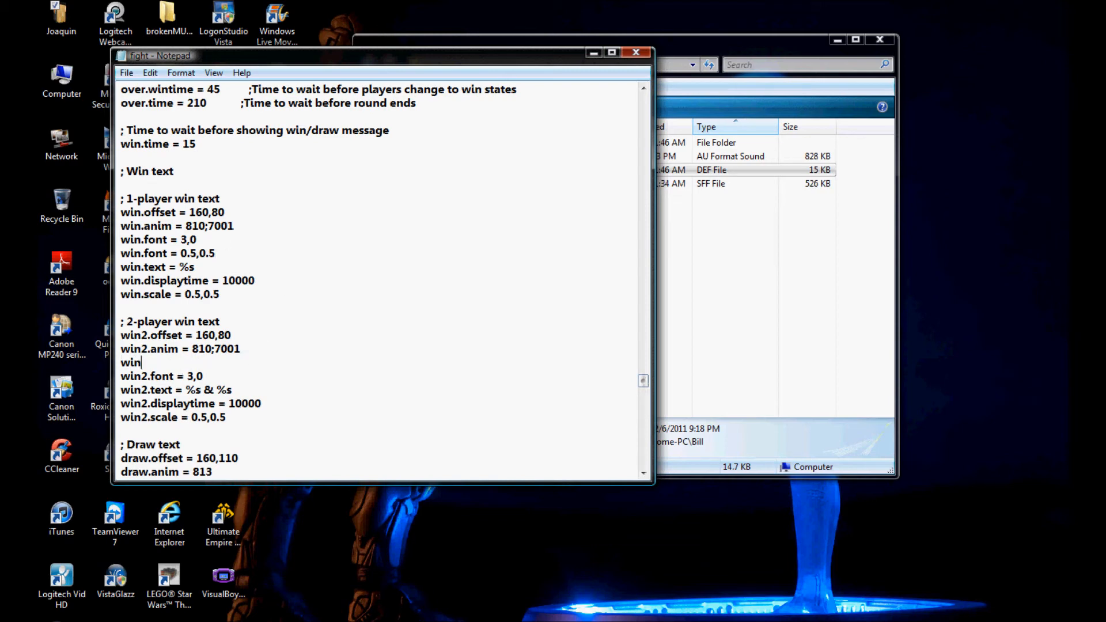
{"action": "type", "text": "2."}
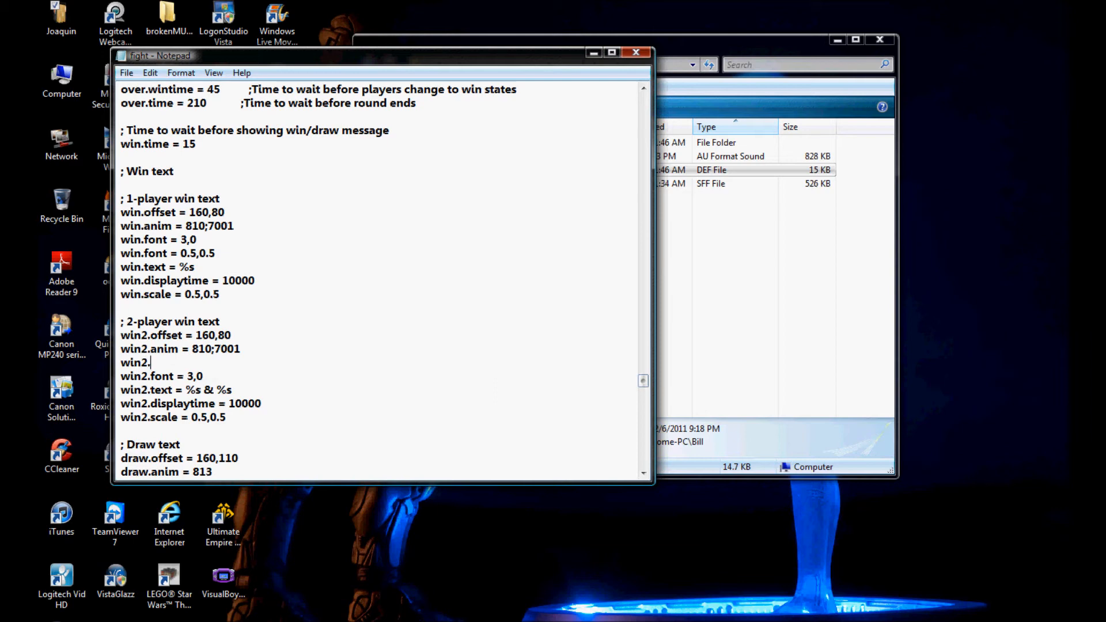
{"action": "type", "text": "scale"}
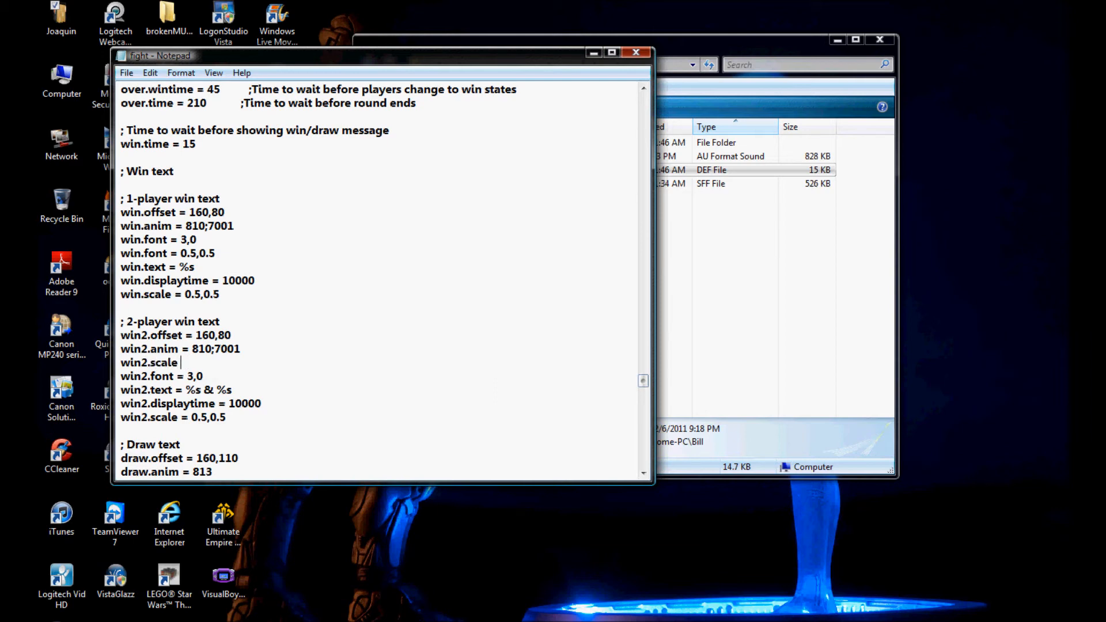
Finish win2.scale = 0.5,0.5, review the end of fight.def and save it.
{"action": "type", "text": "0.5,0."}
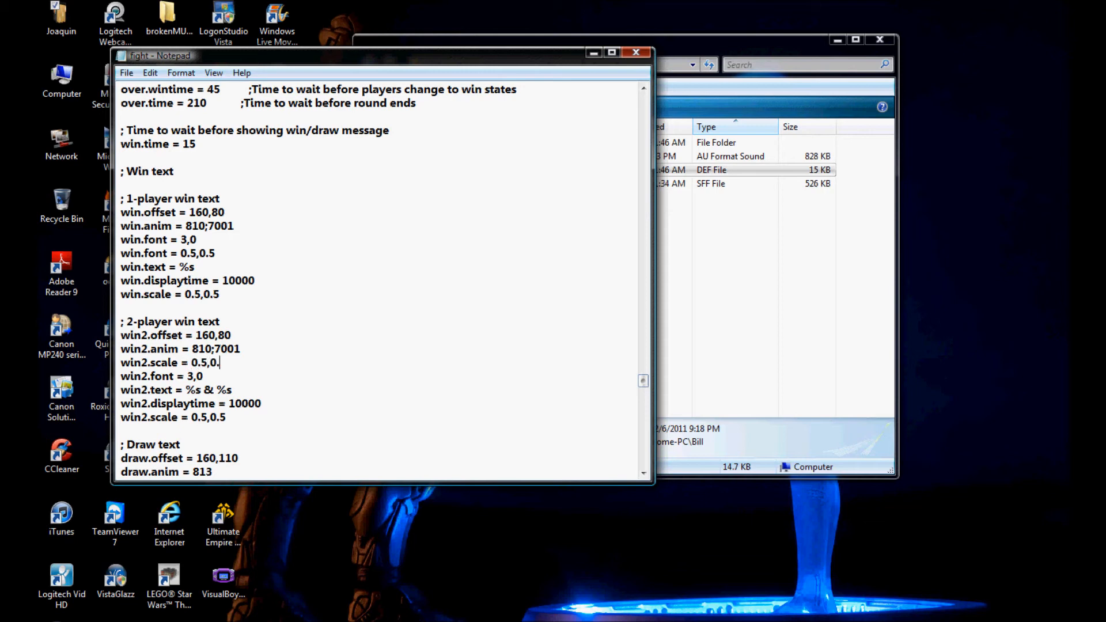
{"action": "scroll", "scroll_direction": "down", "scroll_amount": 3}
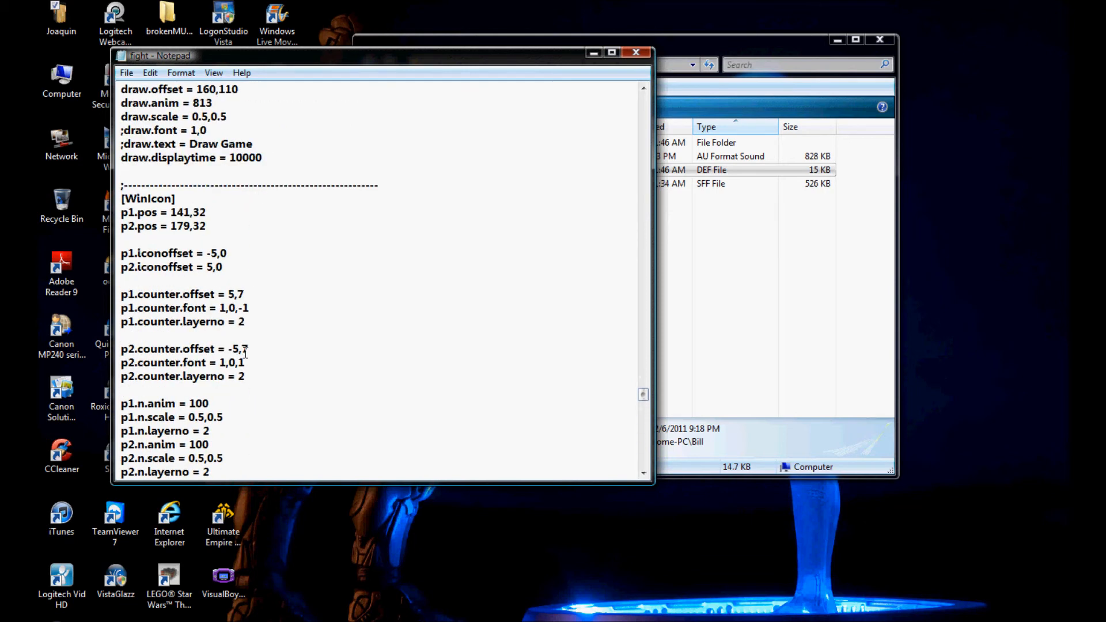
{"action": "scroll", "scroll_direction": "down", "scroll_amount": 3}
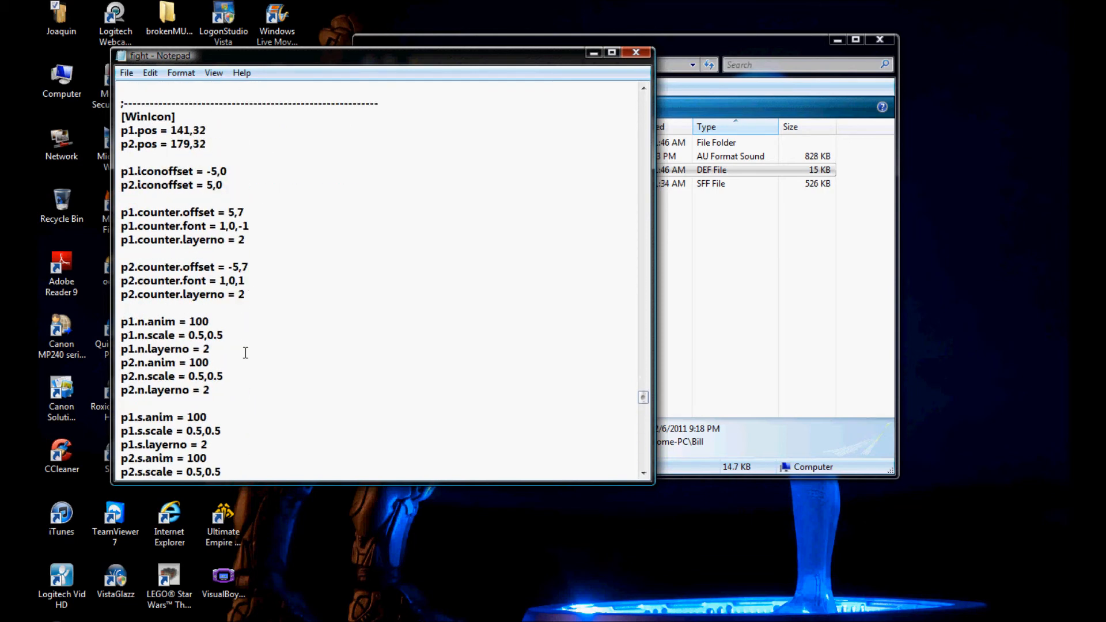
{"action": "scroll", "scroll_direction": "up", "scroll_amount": 3}
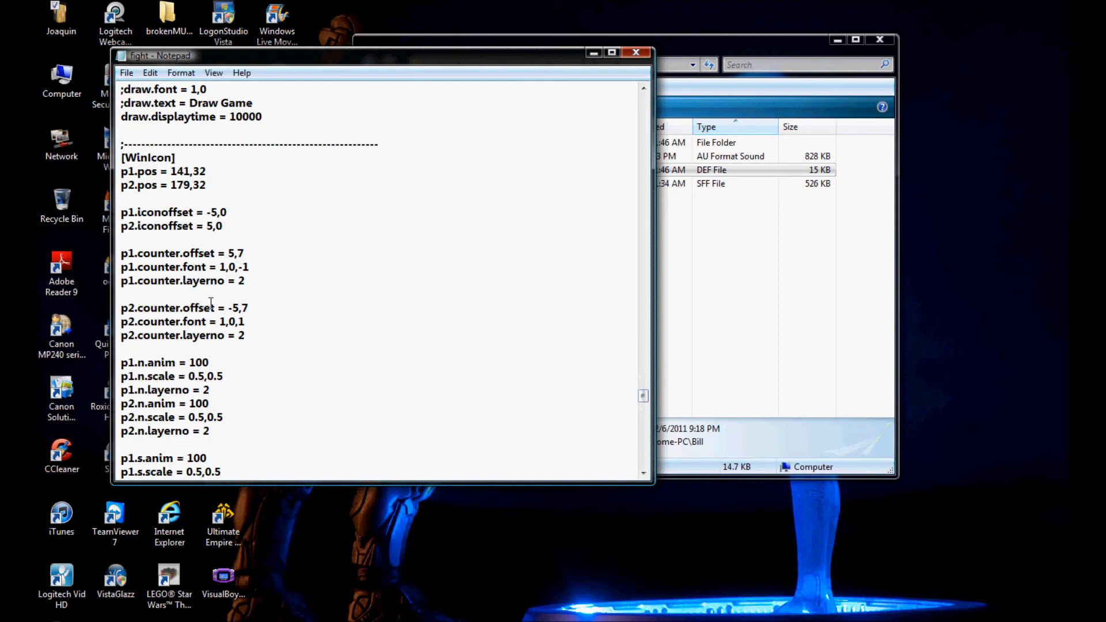
{"action": "scroll", "scroll_direction": "down", "scroll_amount": 3}
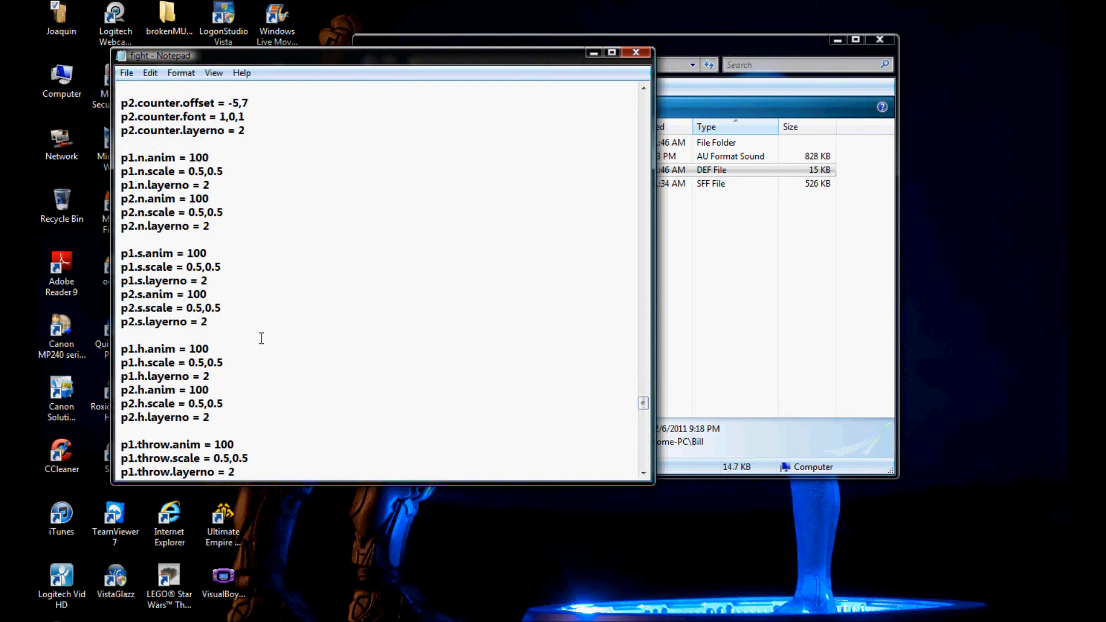
{"action": "scroll", "scroll_direction": "down", "scroll_amount": 3}
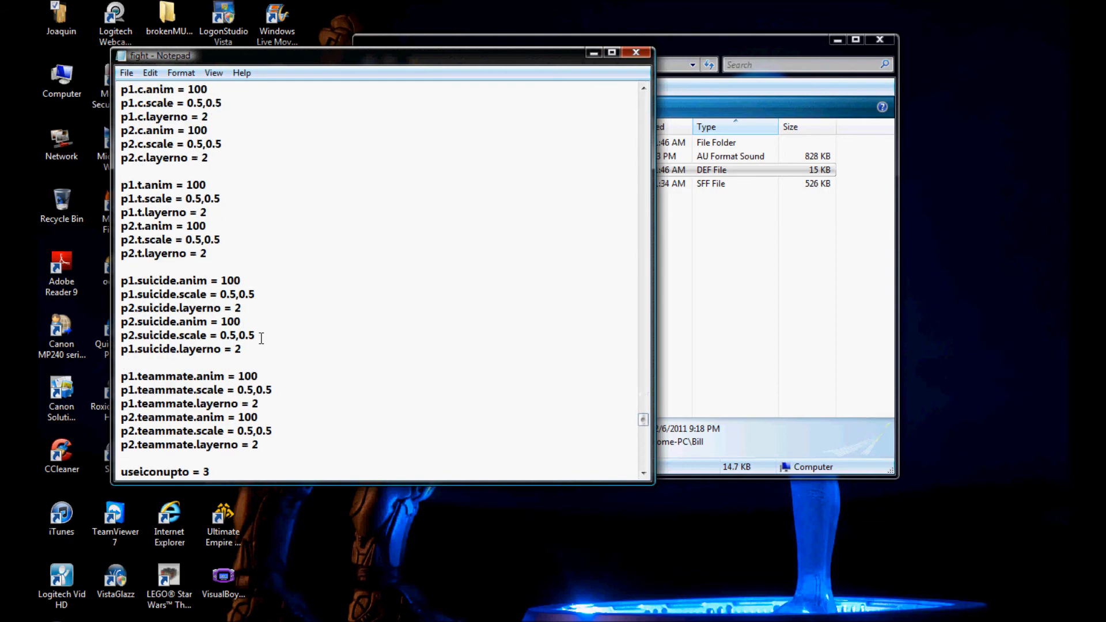
{"action": "left_click", "coordinate": [126, 73]}
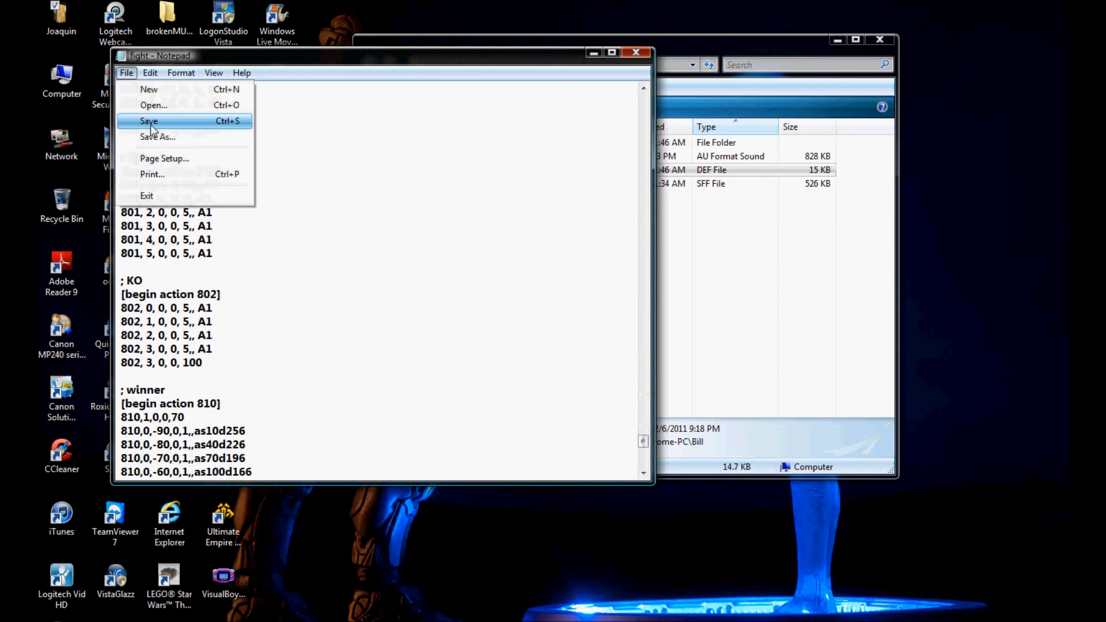
{"action": "left_click", "coordinate": [149, 121]}
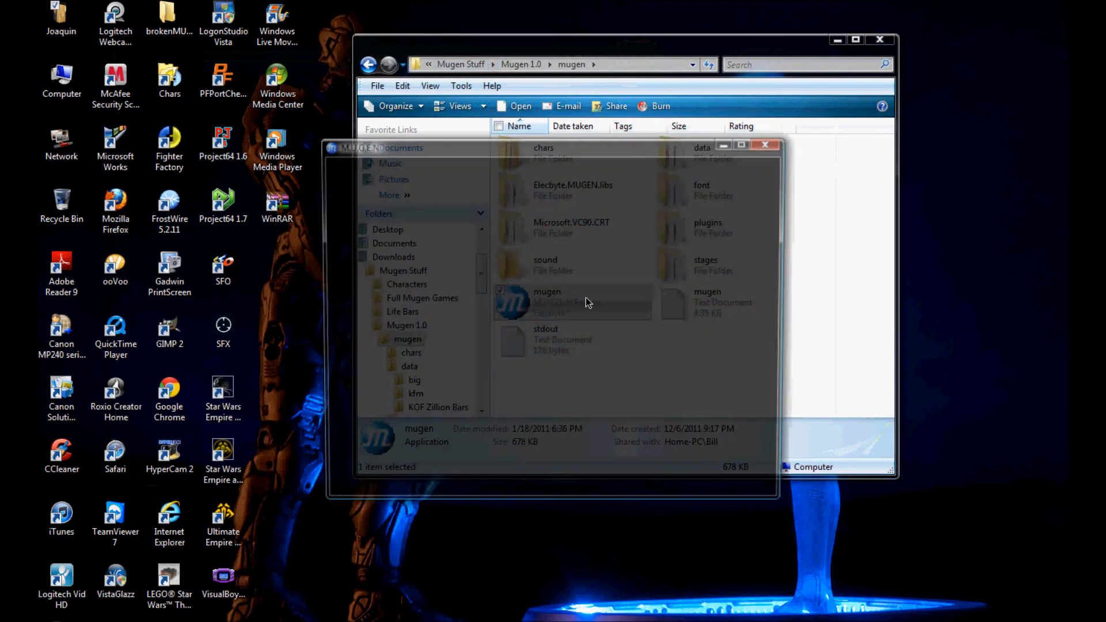
Run the mugen application to test the scaled fight settings, then close it.
{"action": "double_click", "coordinate": [546, 302]}
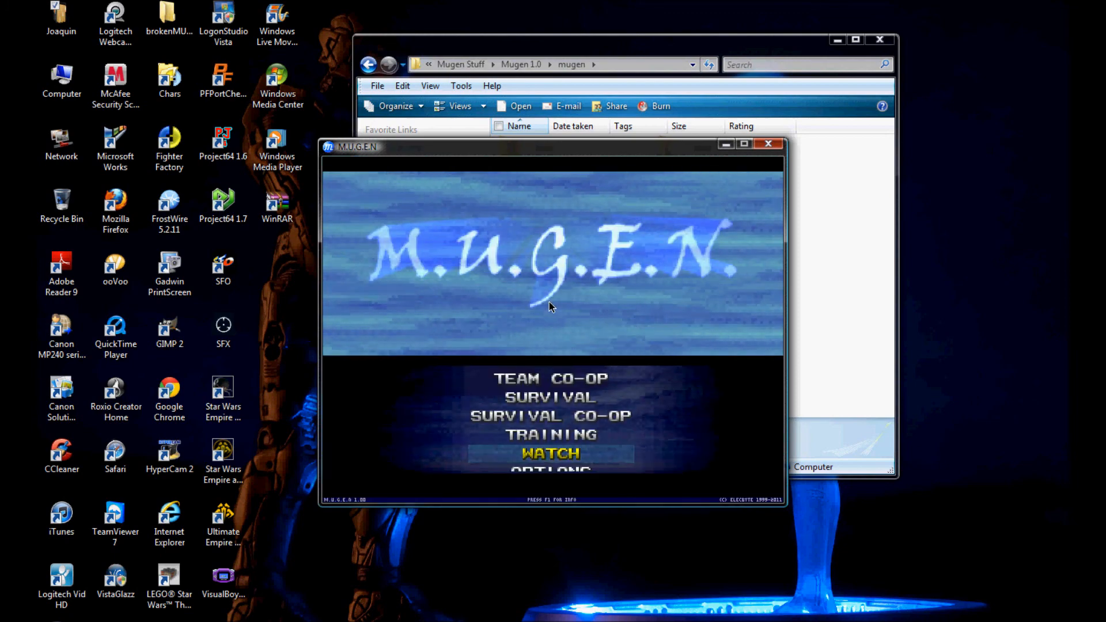
{"action": "left_click", "coordinate": [769, 144]}
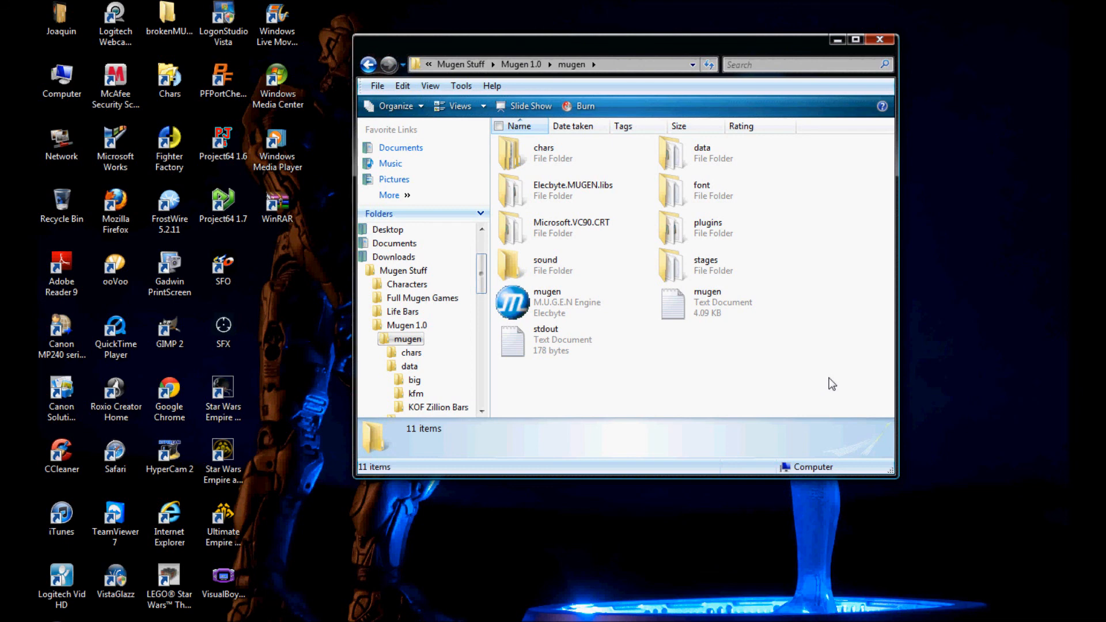
{"action": "mouse_move", "coordinate": [832, 48]}
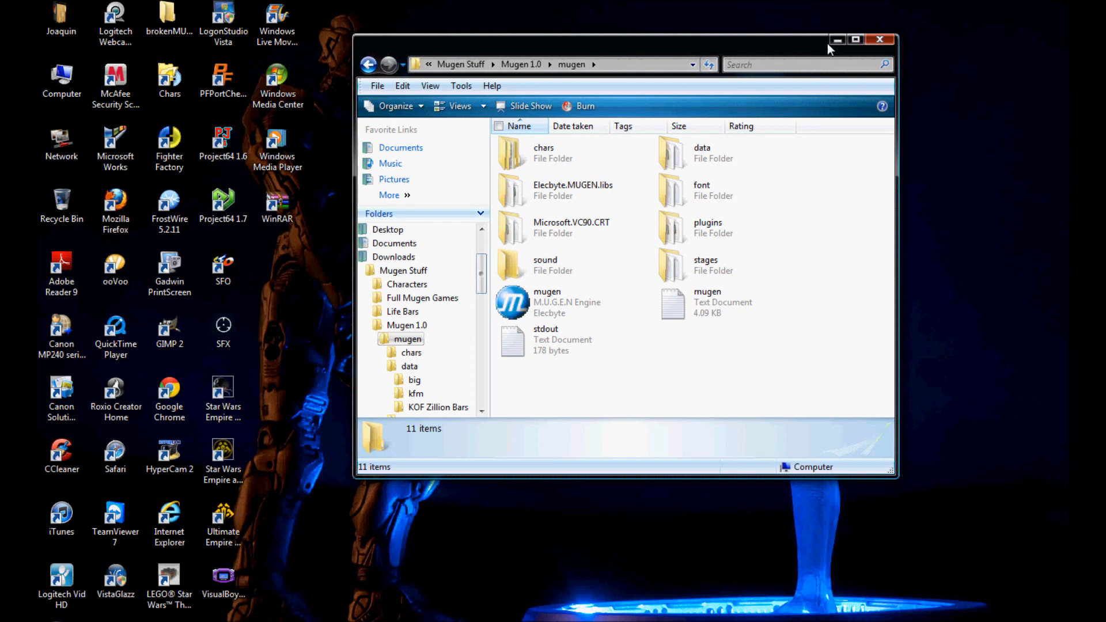
{"action": "mouse_move", "coordinate": [838, 39]}
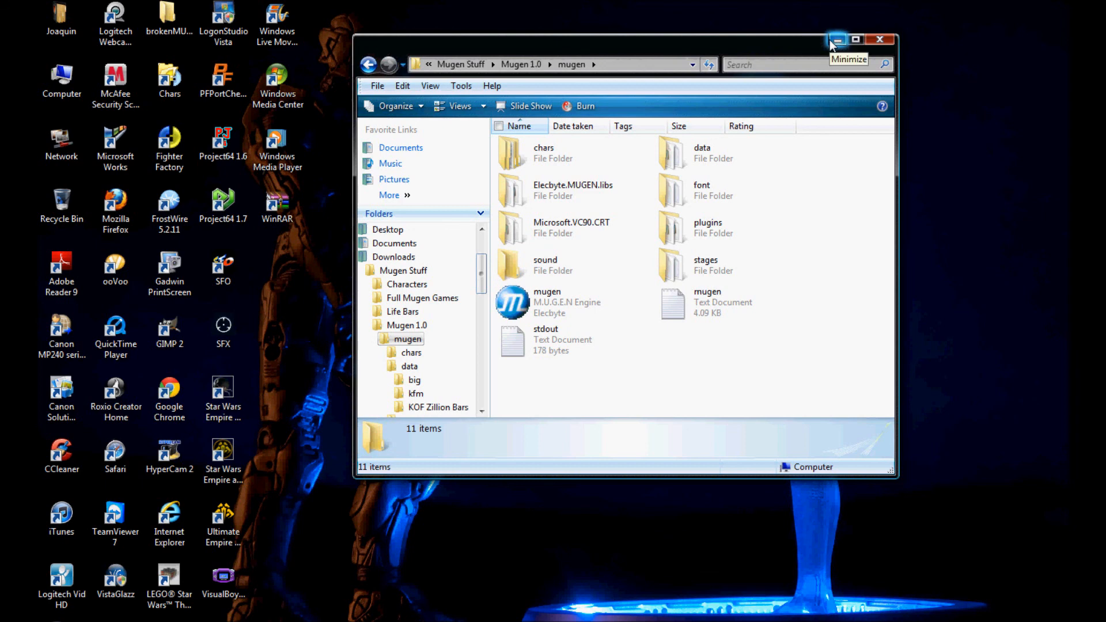